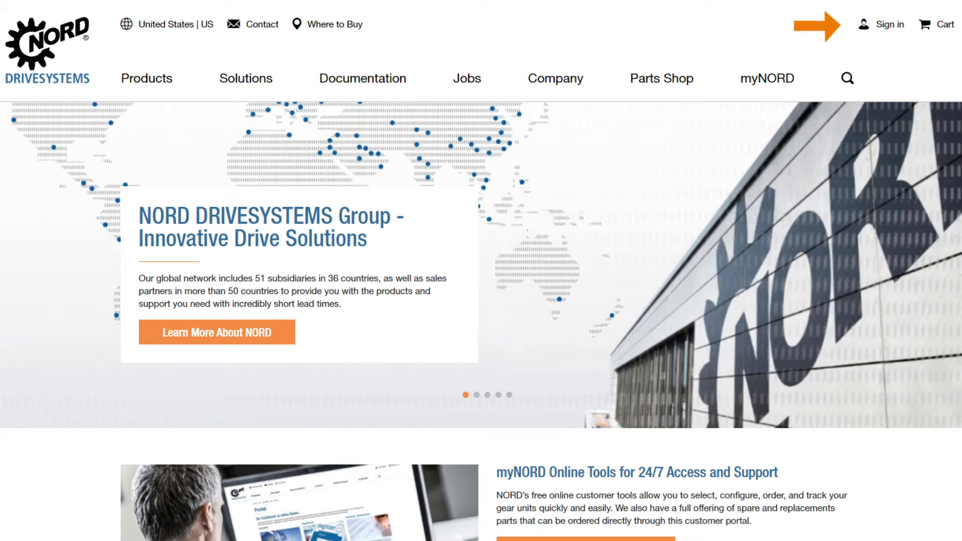
# Sign in to the myNORD account with Remember me ticked
pyautogui.click(887, 24)
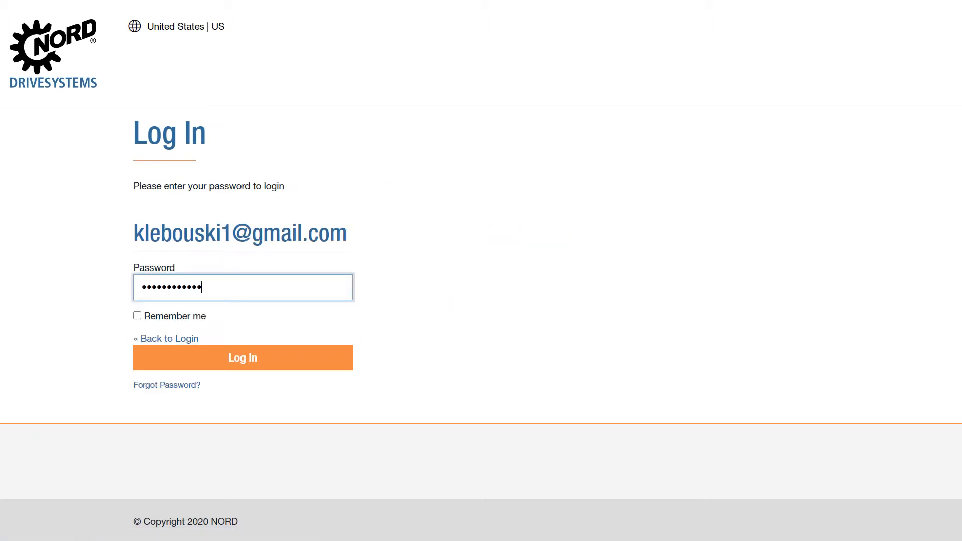
pyautogui.click(137, 316)
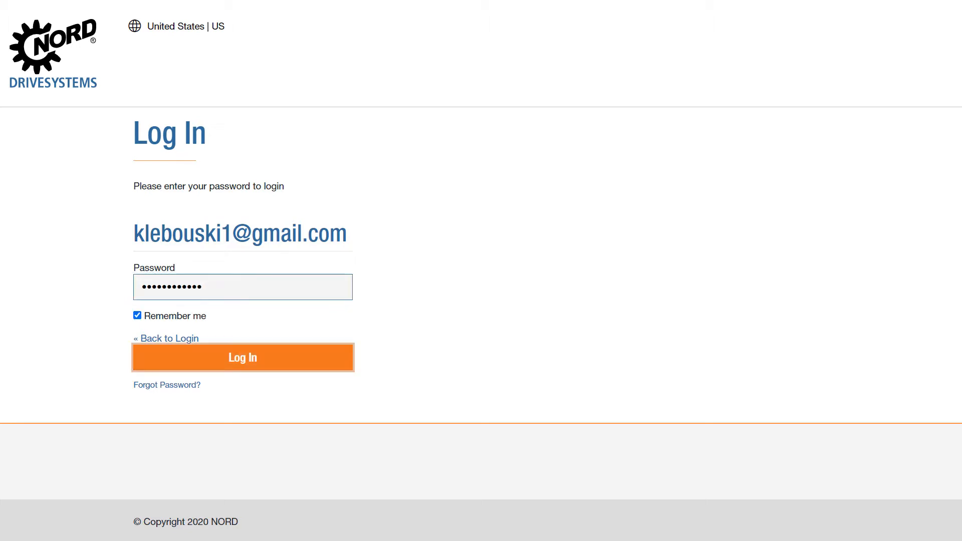
pyautogui.click(241, 357)
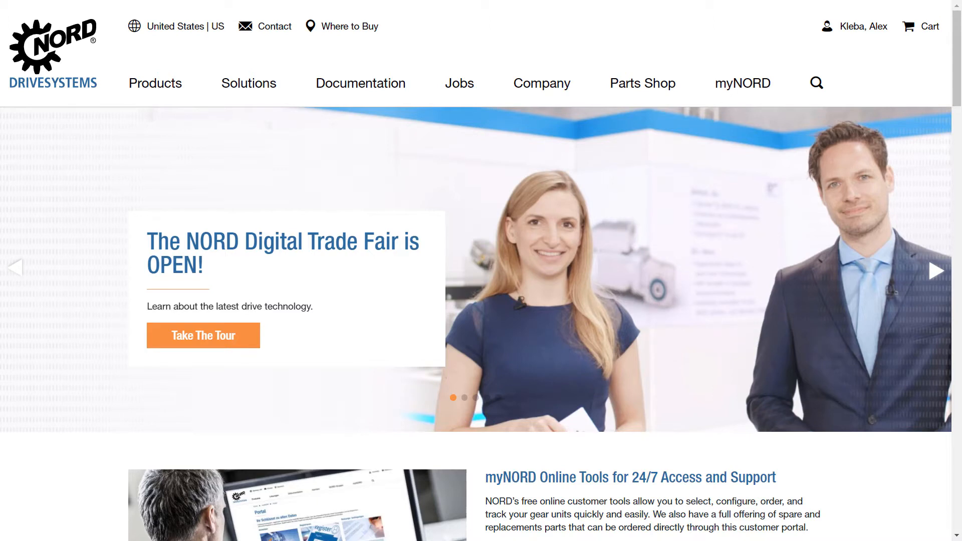
pyautogui.click(742, 83)
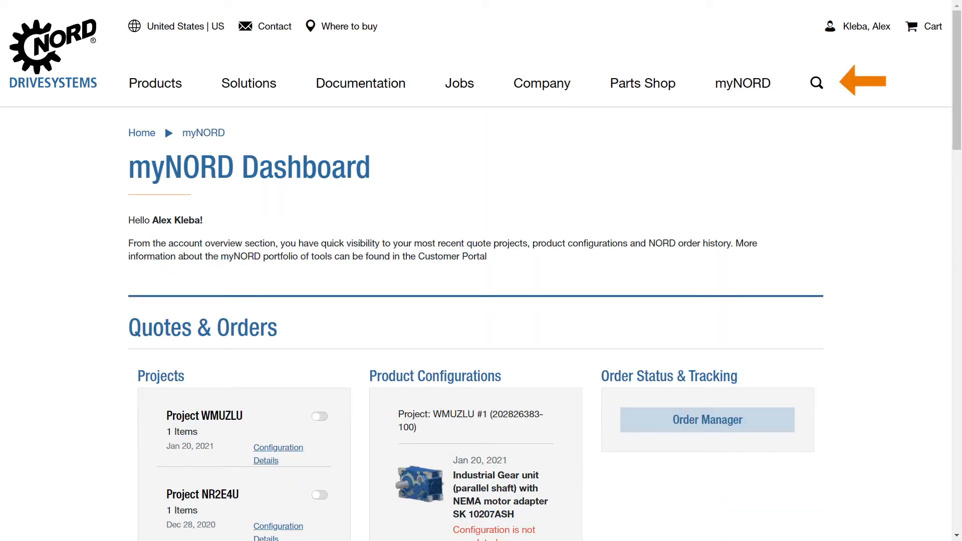
pyautogui.scroll(-3)
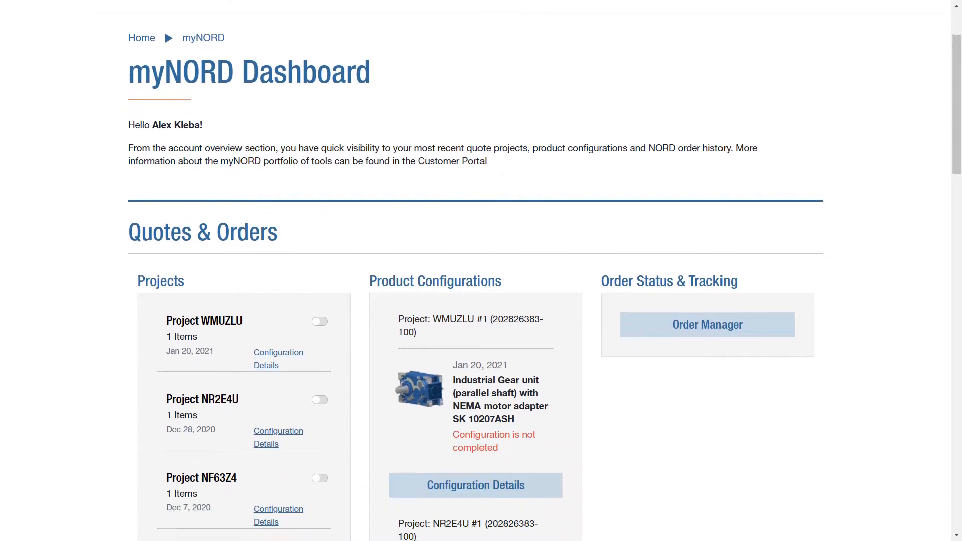
pyautogui.scroll(-3)
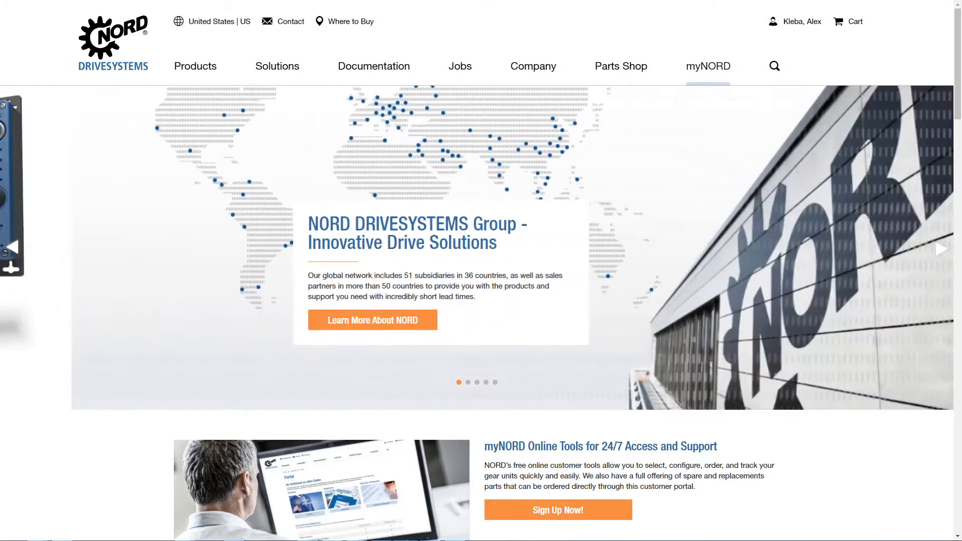
# Create a new quote with project reference 'test project', item reference 'test reference', Gear Unit group and Helical Inline family
pyautogui.click(708, 66)
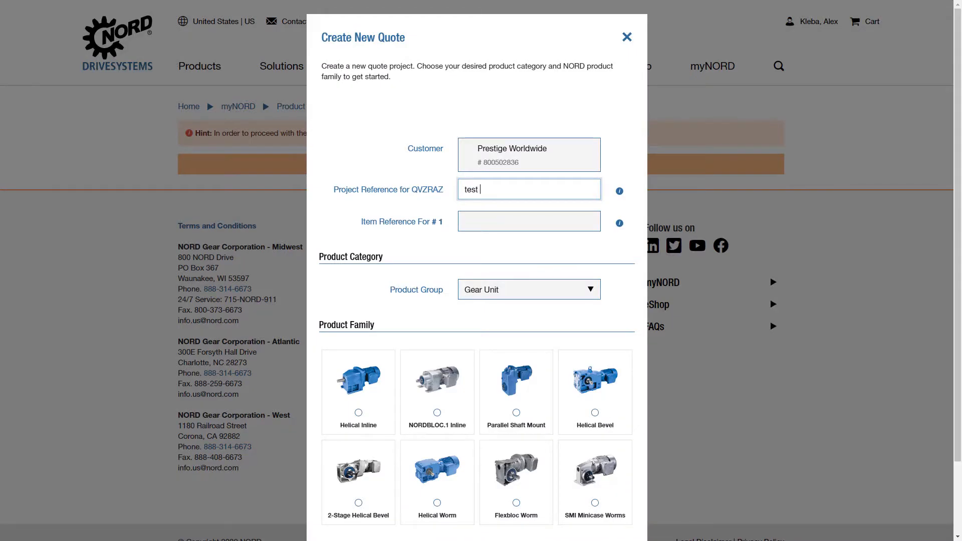
pyautogui.write('project')
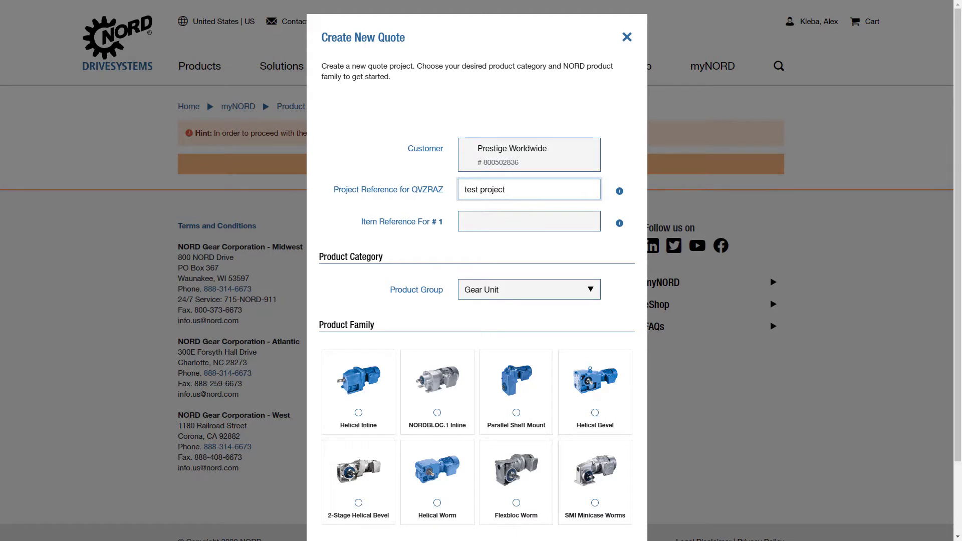
pyautogui.write('t')
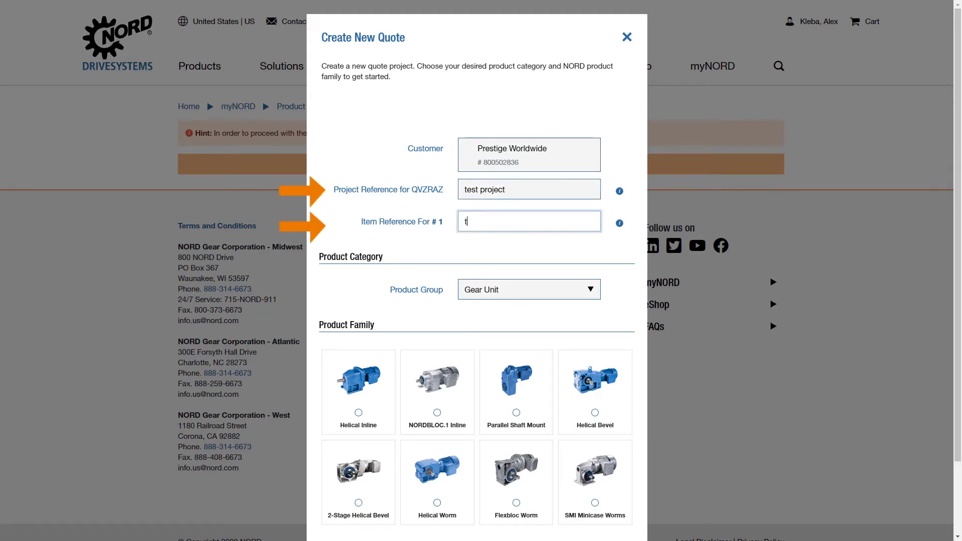
pyautogui.write('est reference')
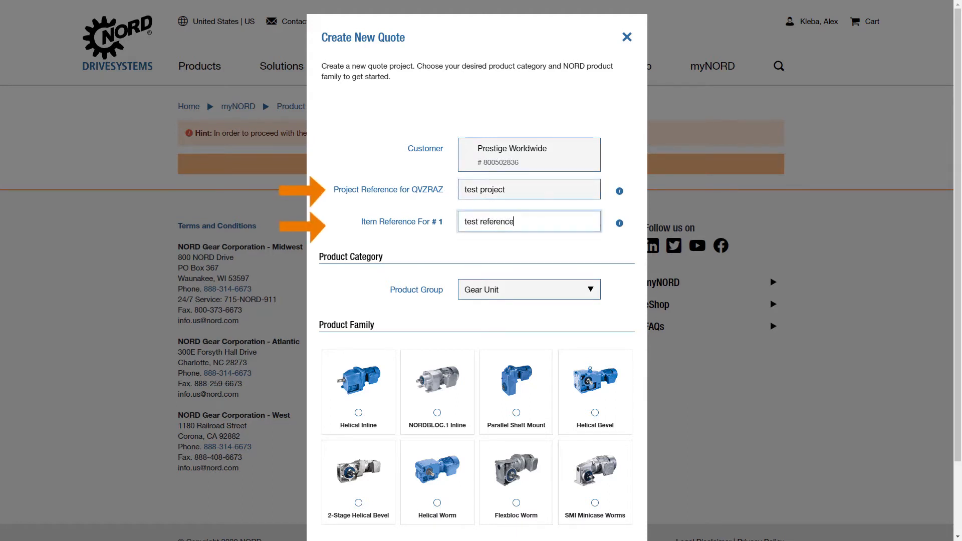
pyautogui.click(529, 289)
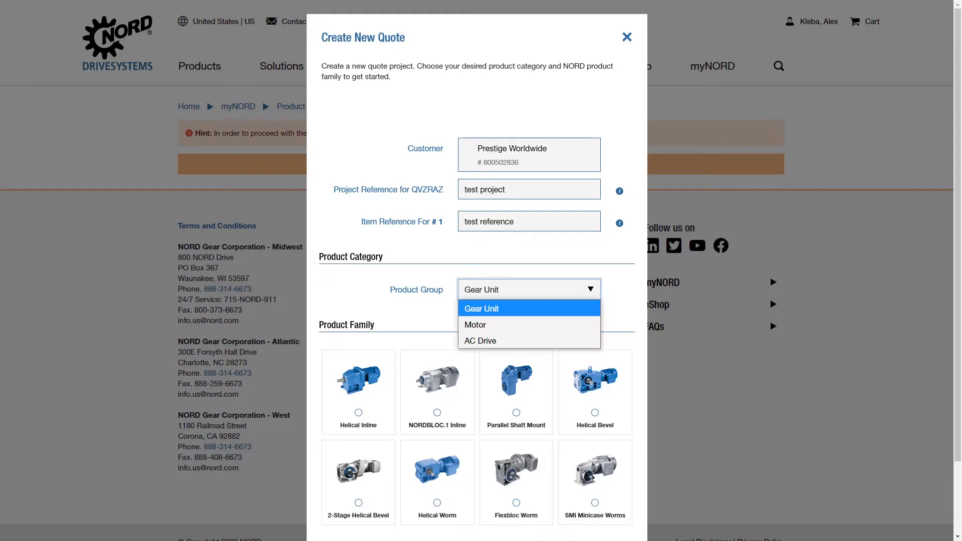
pyautogui.moveTo(480, 341)
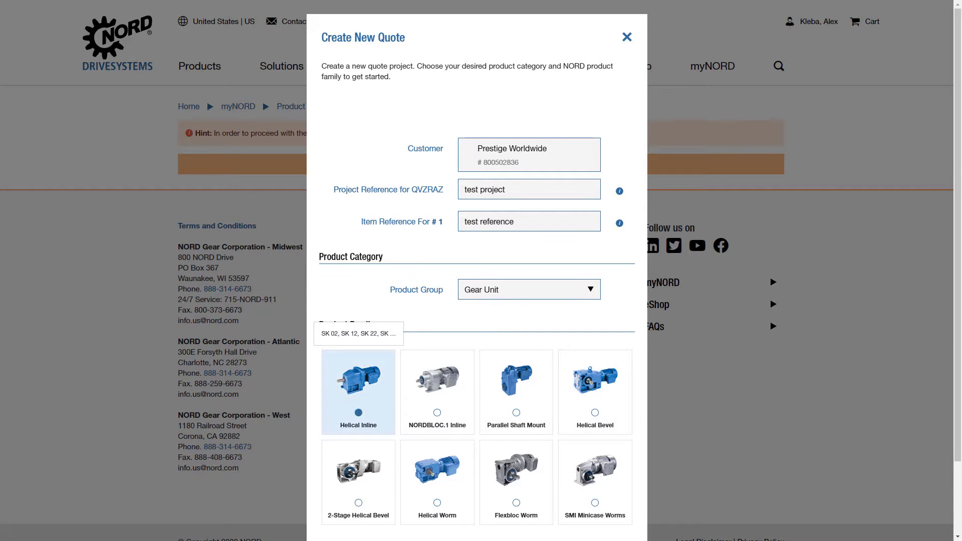
pyautogui.scroll(-3)
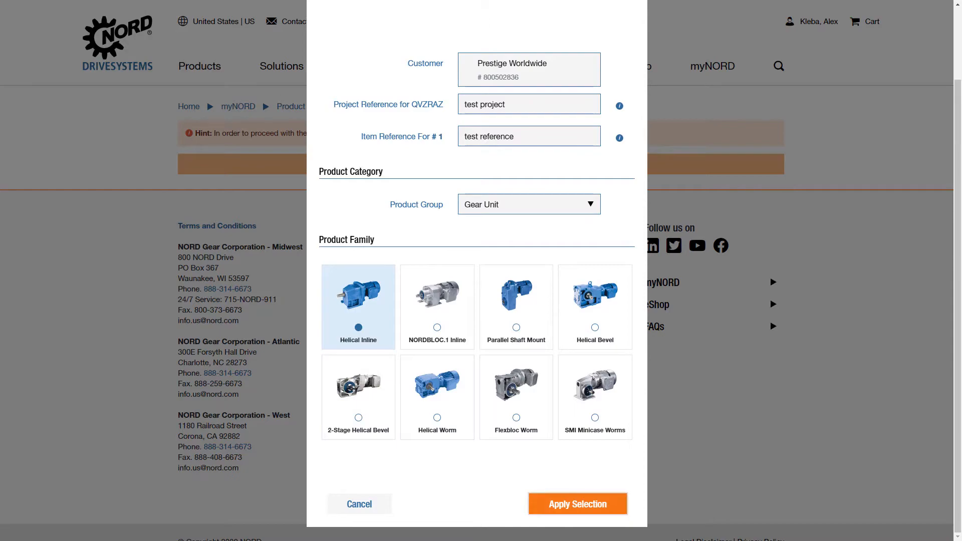
# Apply the selection to reach the configurator and choose SK 32 as the gear box
pyautogui.click(576, 504)
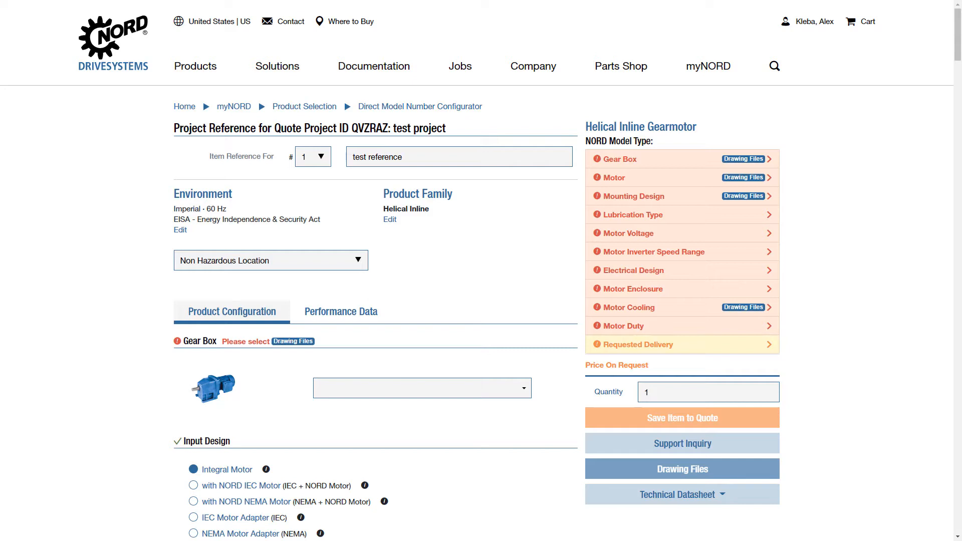
pyautogui.scroll(-3)
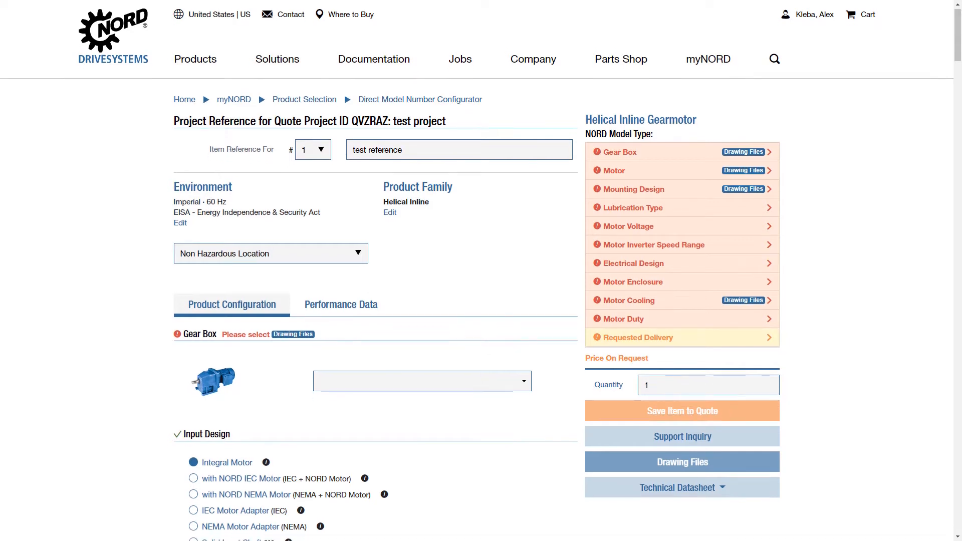
pyautogui.scroll(-3)
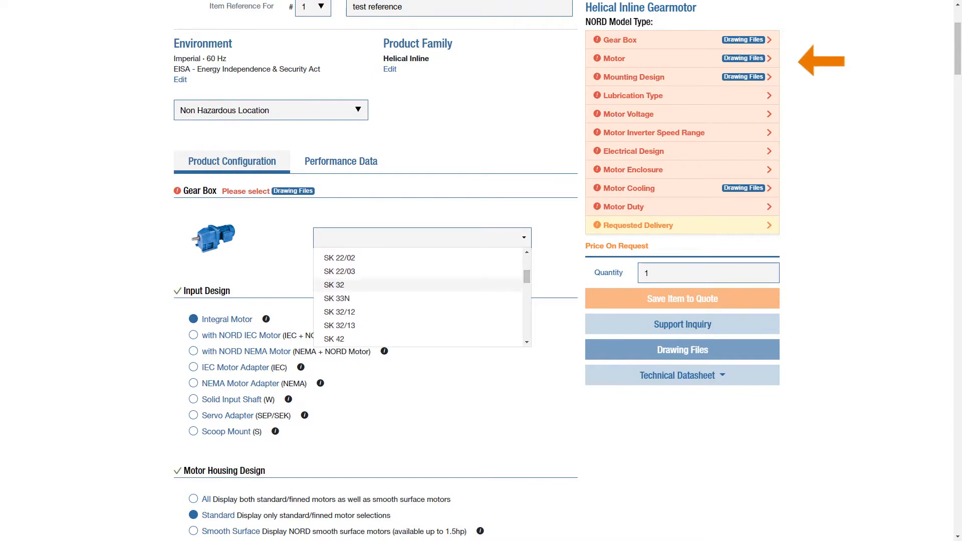
pyautogui.click(334, 285)
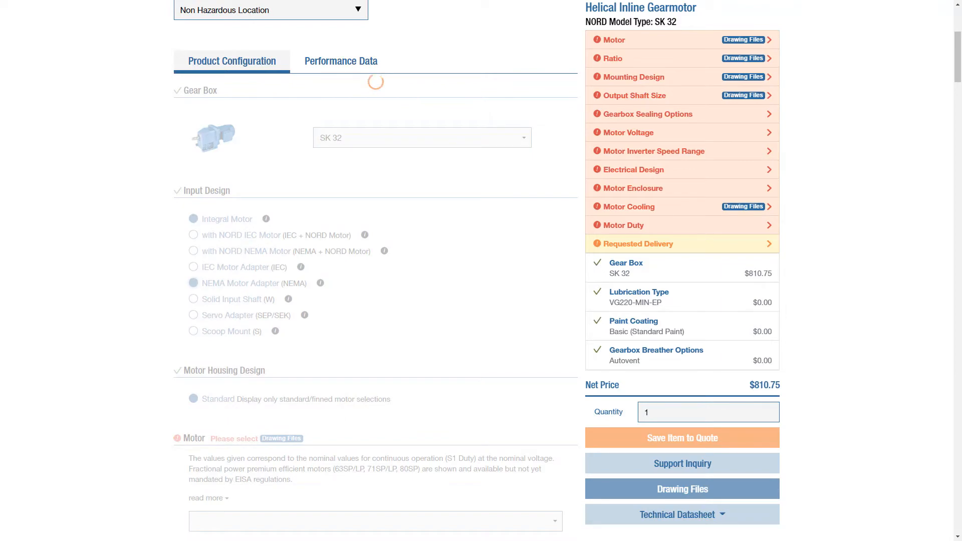
# Set a 180TC NEMA motor adapter and 1.625"X3.25" output shaft, reaching a $1,178.76 net price
pyautogui.click(193, 283)
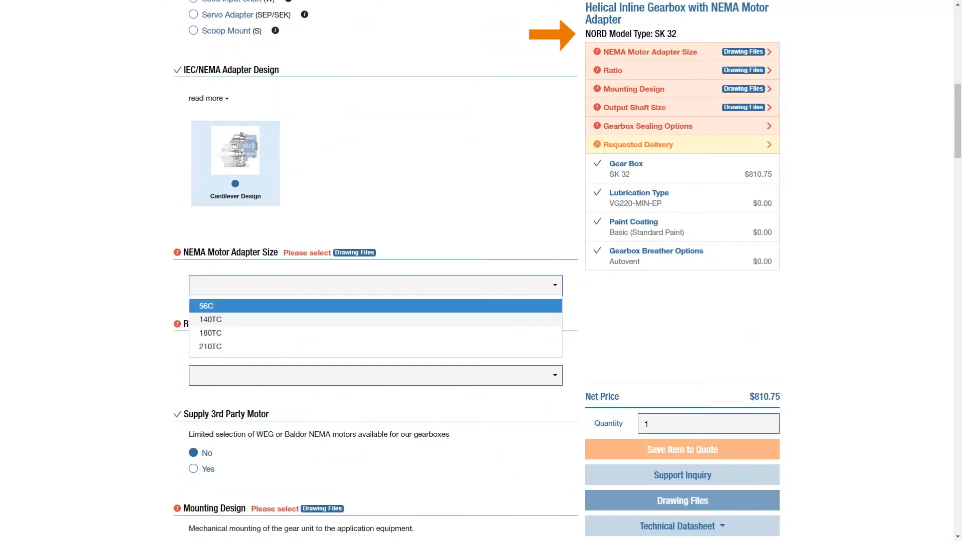
pyautogui.click(209, 332)
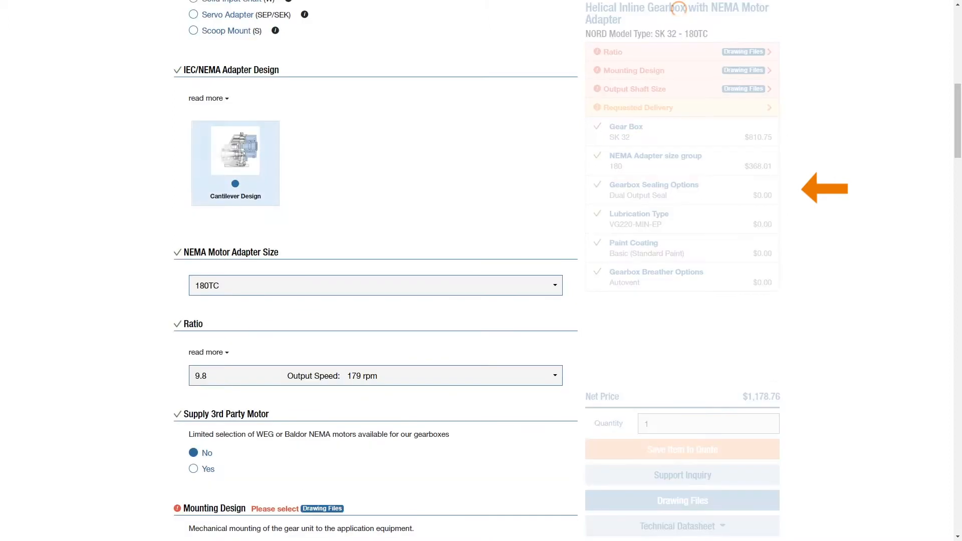
pyautogui.scroll(-3)
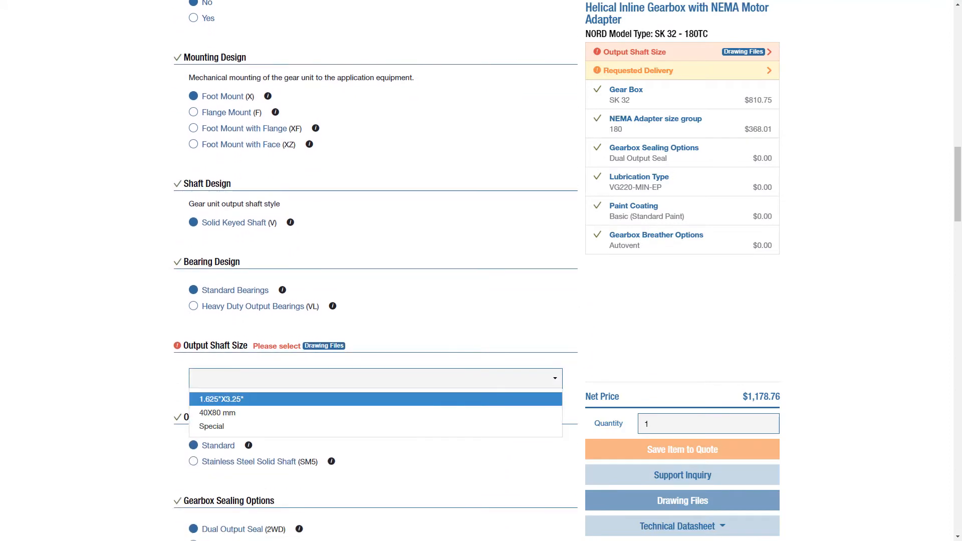
pyautogui.click(219, 400)
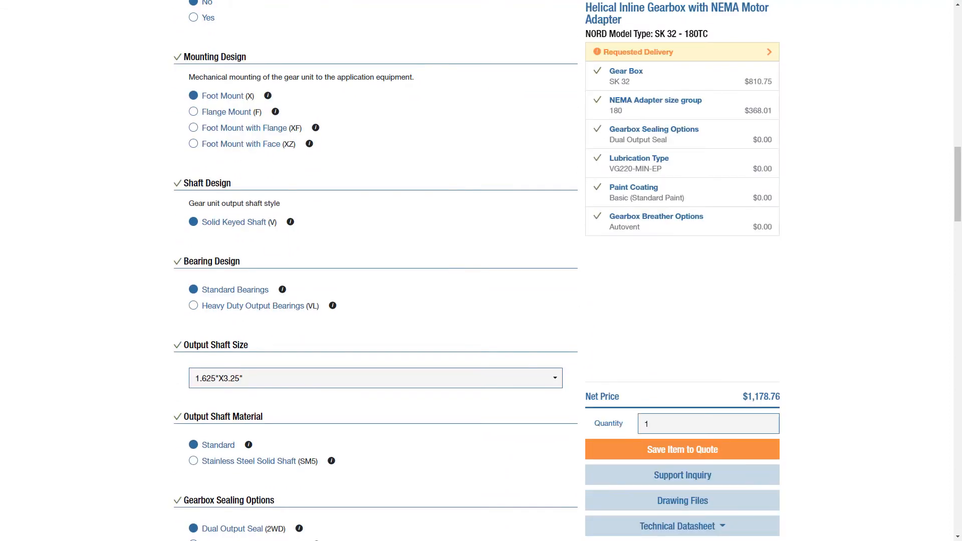
pyautogui.scroll(-3)
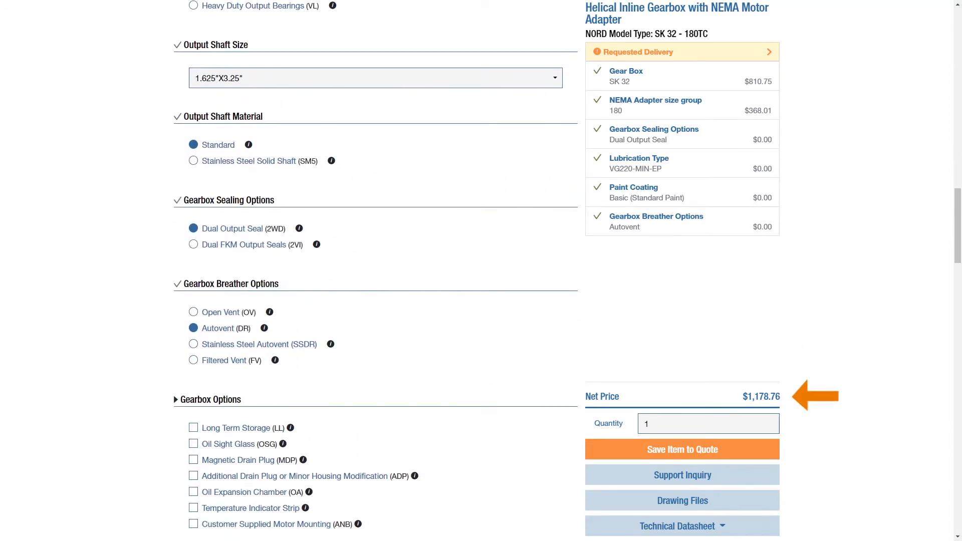
pyautogui.scroll(-3)
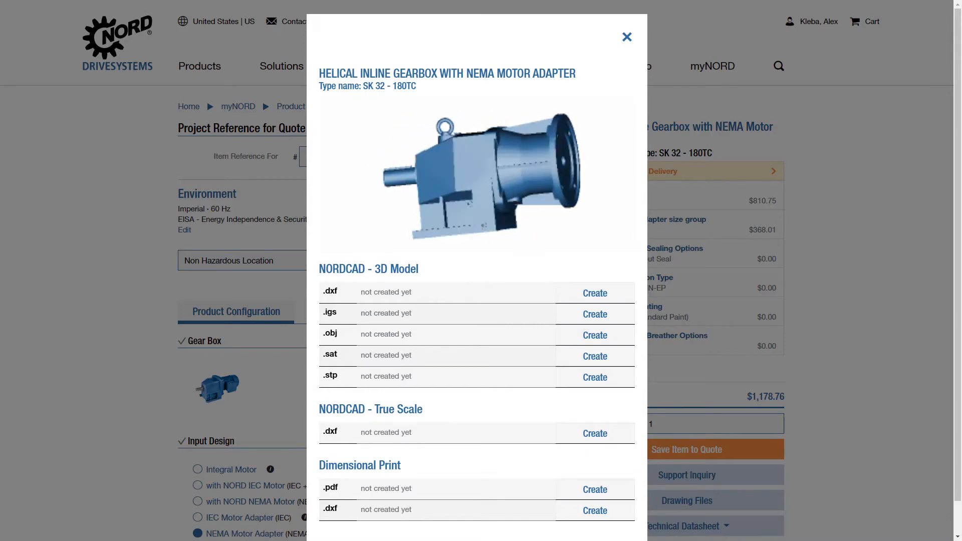
# Close the drawing files window and save the SK 32 - 180TC gearbox as line item #1 in quote QVZRAZ
pyautogui.click(627, 37)
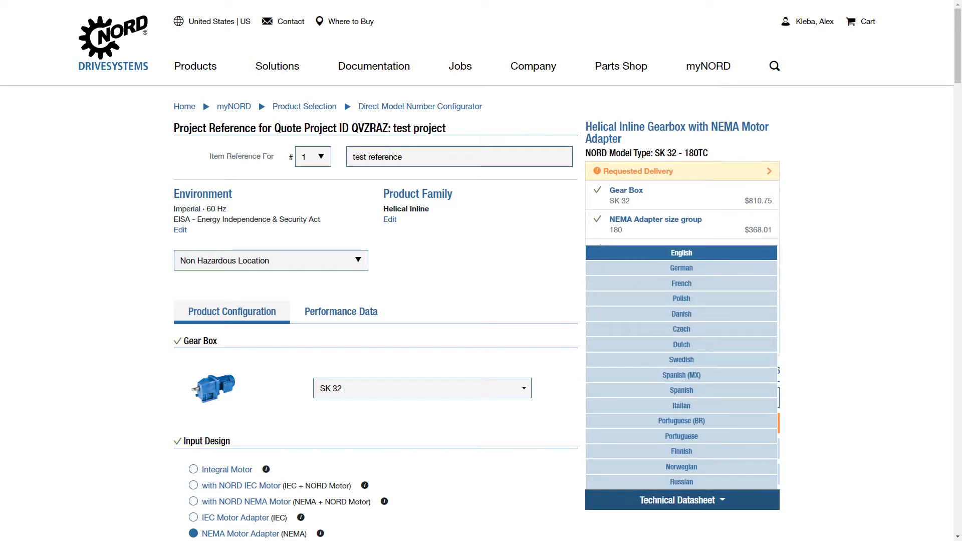
pyautogui.click(681, 499)
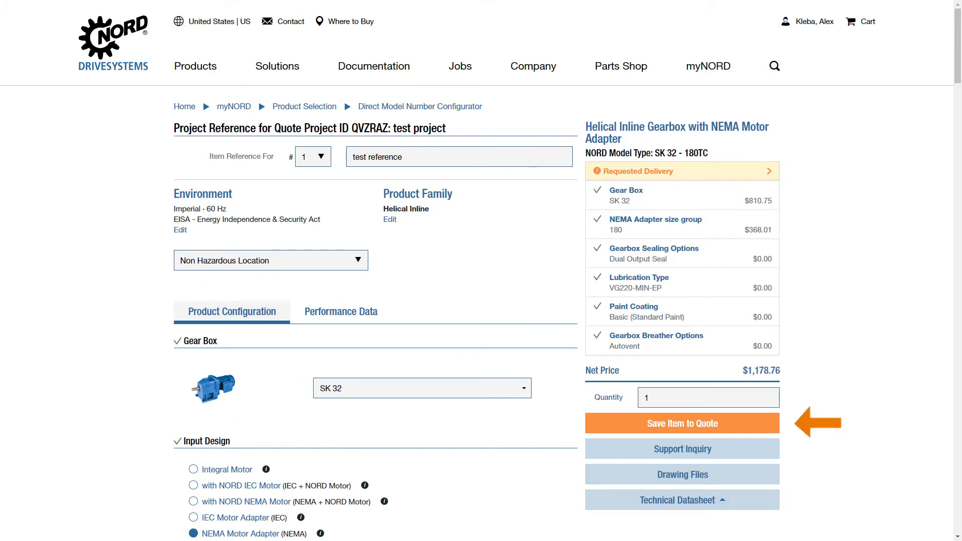
pyautogui.click(682, 423)
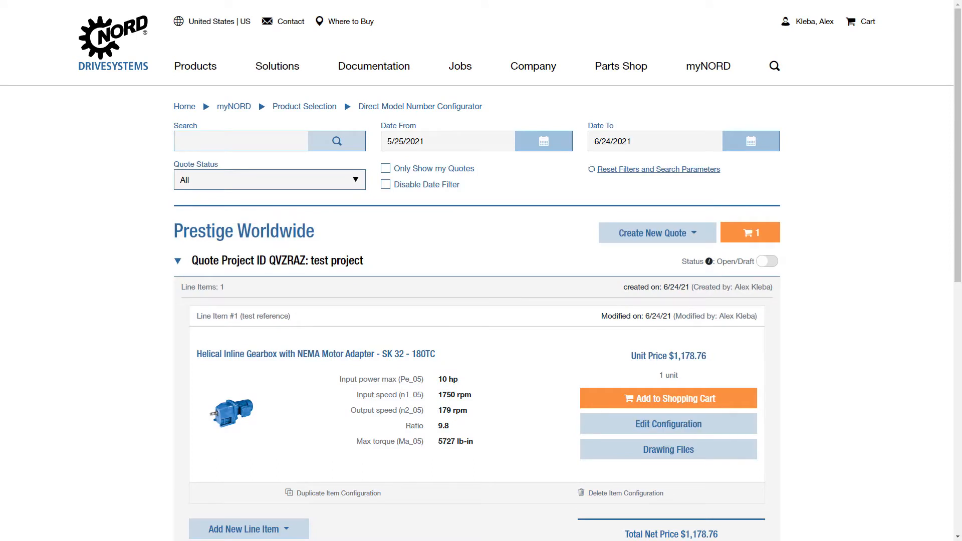
# Scroll the quote page before returning to the NORD home page
pyautogui.scroll(-3)
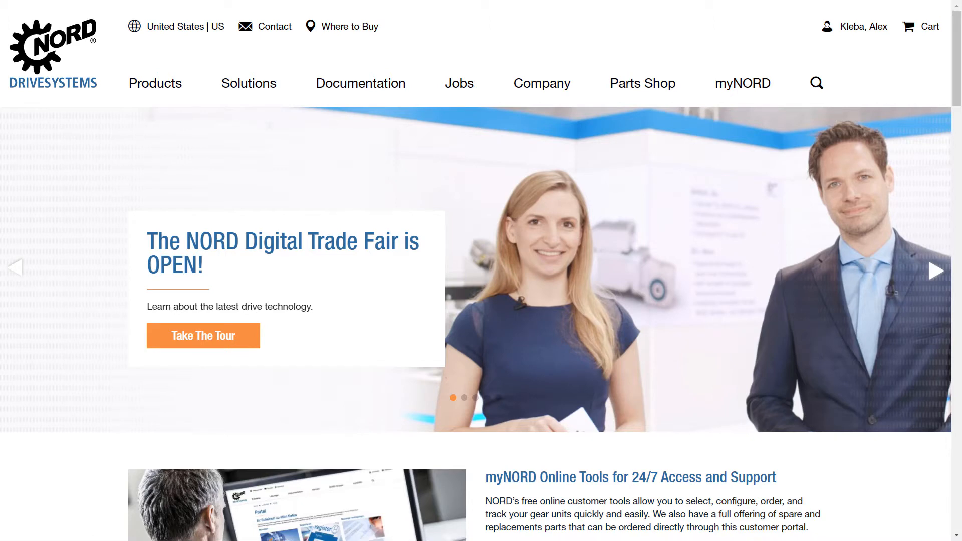
# Launch Product Search with Helical Bevel and 2-Stage Helical Bevel families applied
pyautogui.click(742, 83)
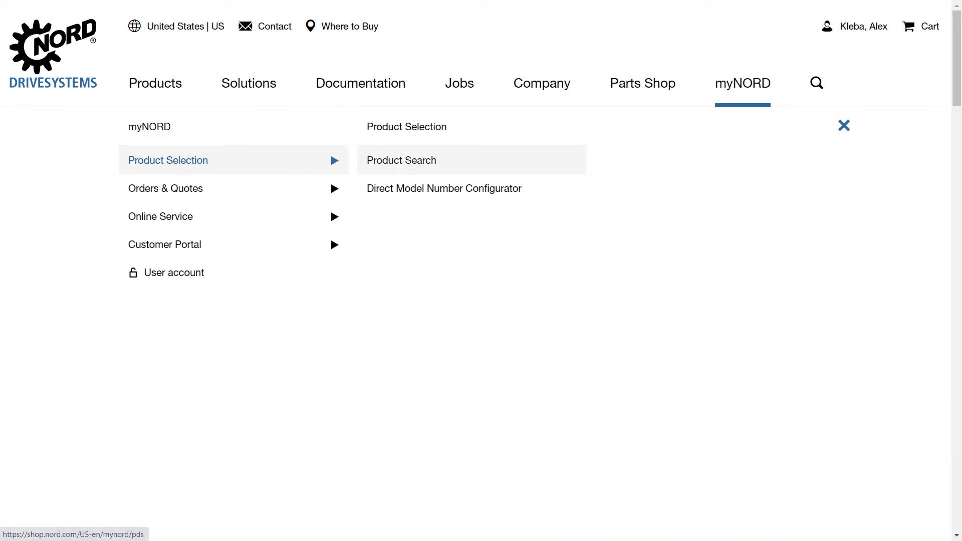
pyautogui.click(401, 160)
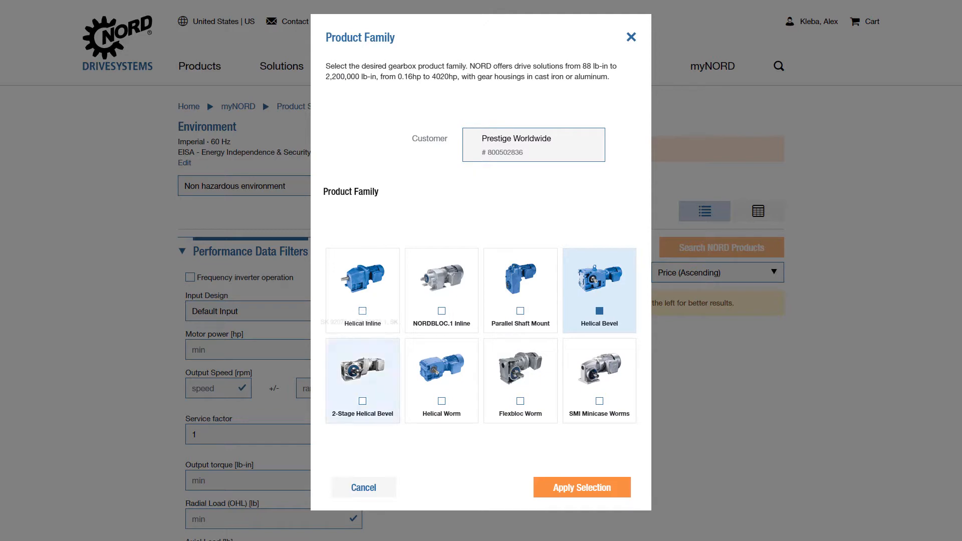
pyautogui.click(363, 402)
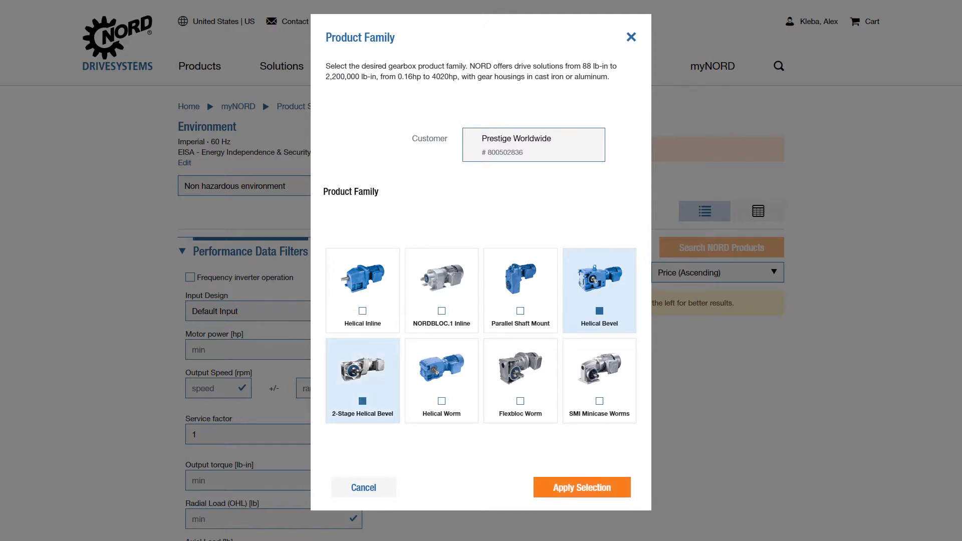
pyautogui.click(580, 488)
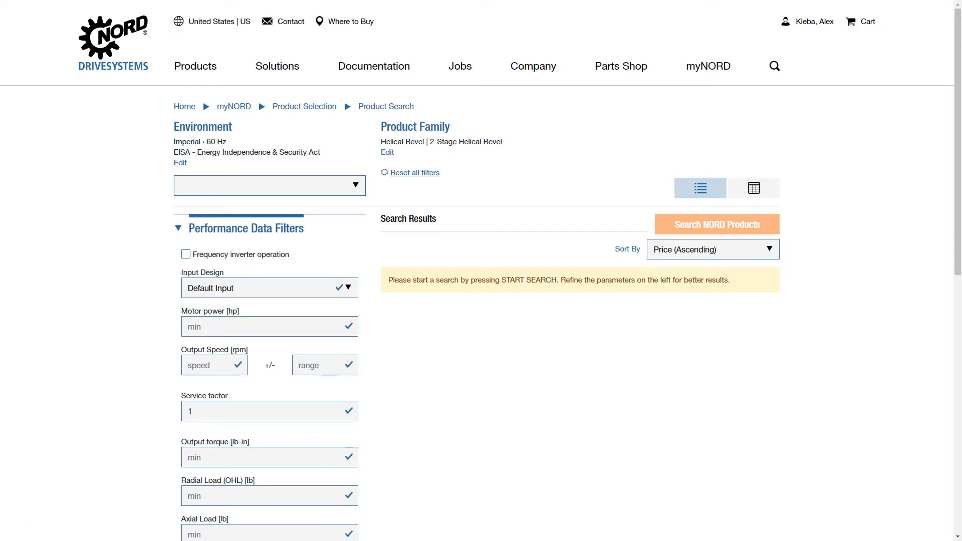
# Set the input design to Integral Motor and output speed to 40 rpm
pyautogui.click(269, 185)
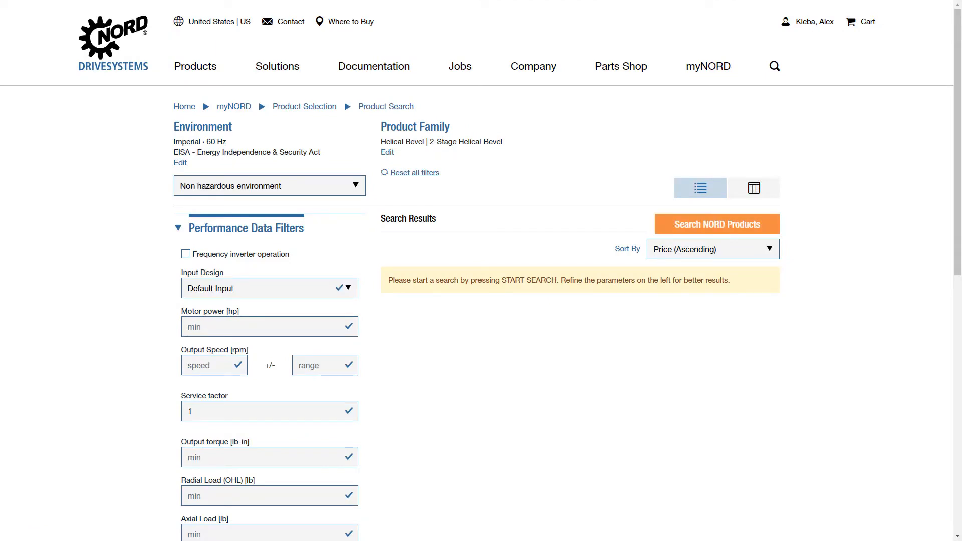
pyautogui.scroll(-3)
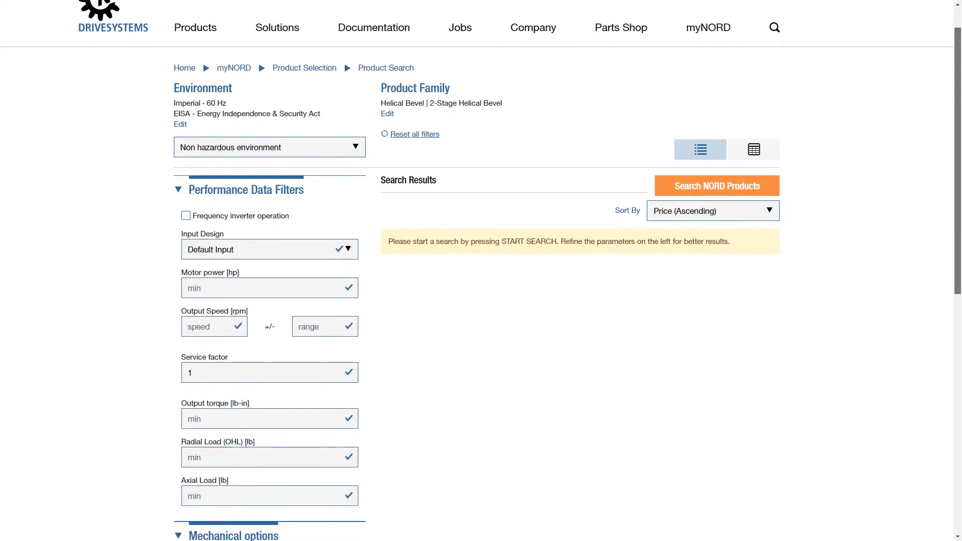
pyautogui.scroll(-3)
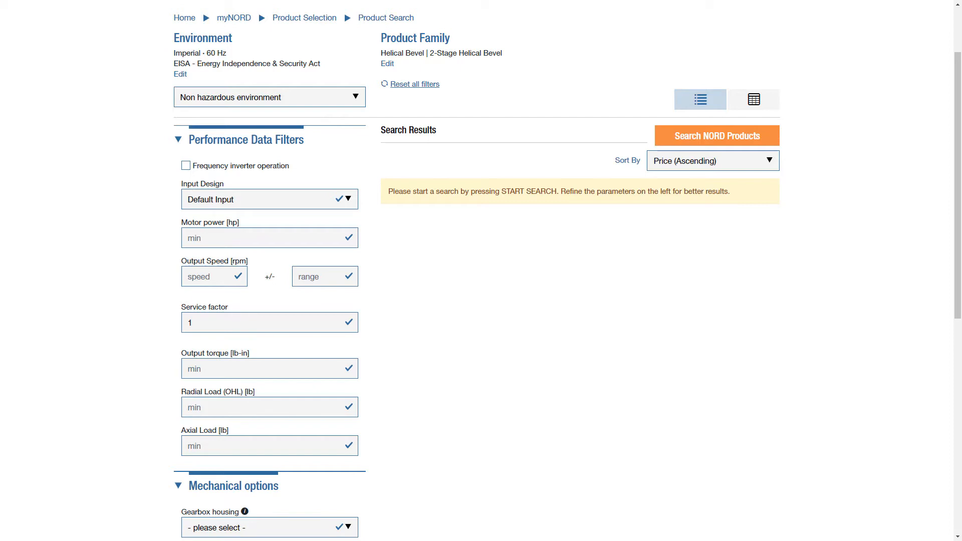
pyautogui.click(264, 237)
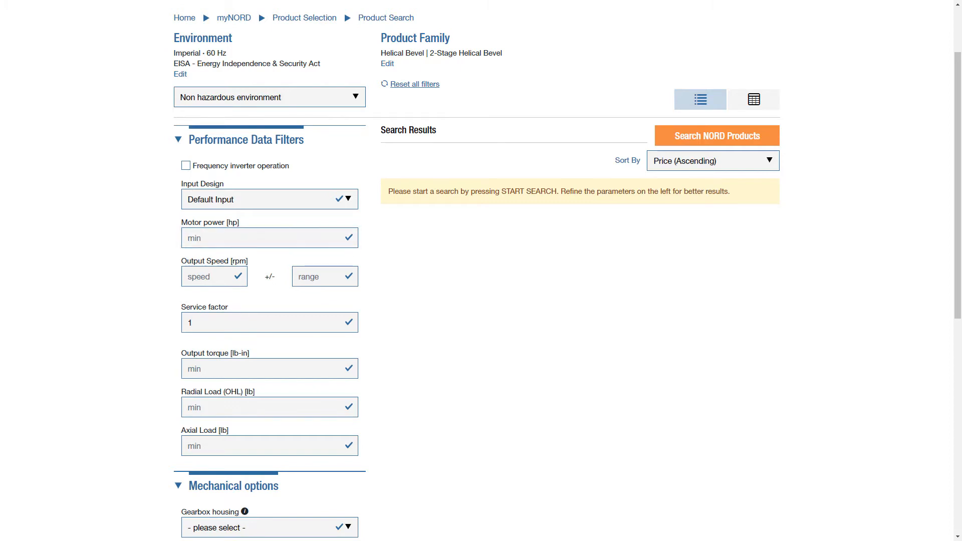
pyautogui.click(269, 199)
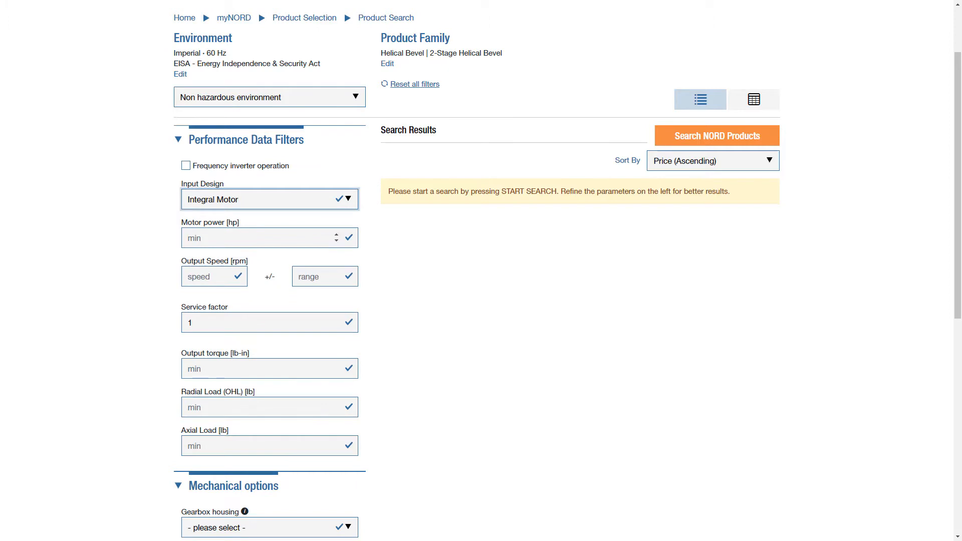
pyautogui.write('40')
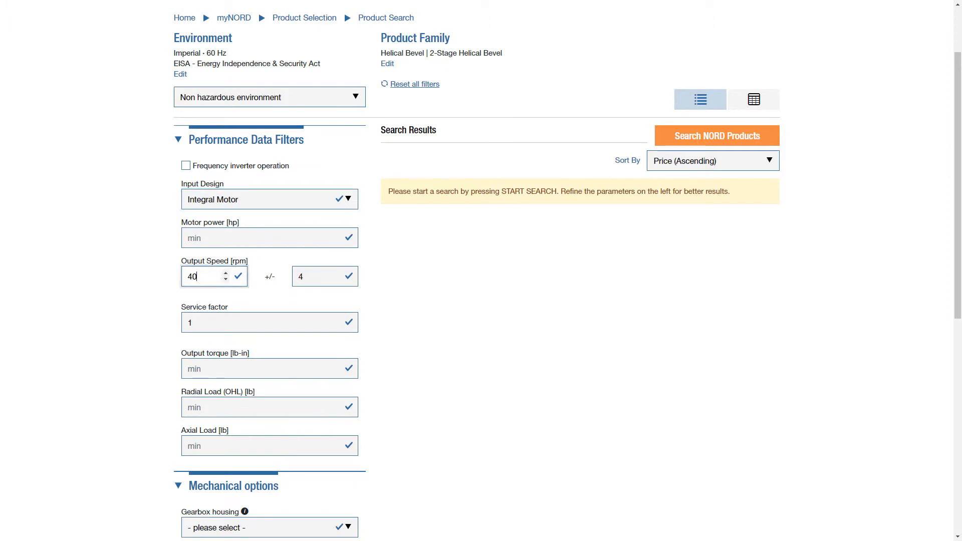
# Enter service factor 1.5, output torque 4500 lb-in and speed range ±1
pyautogui.click(268, 321)
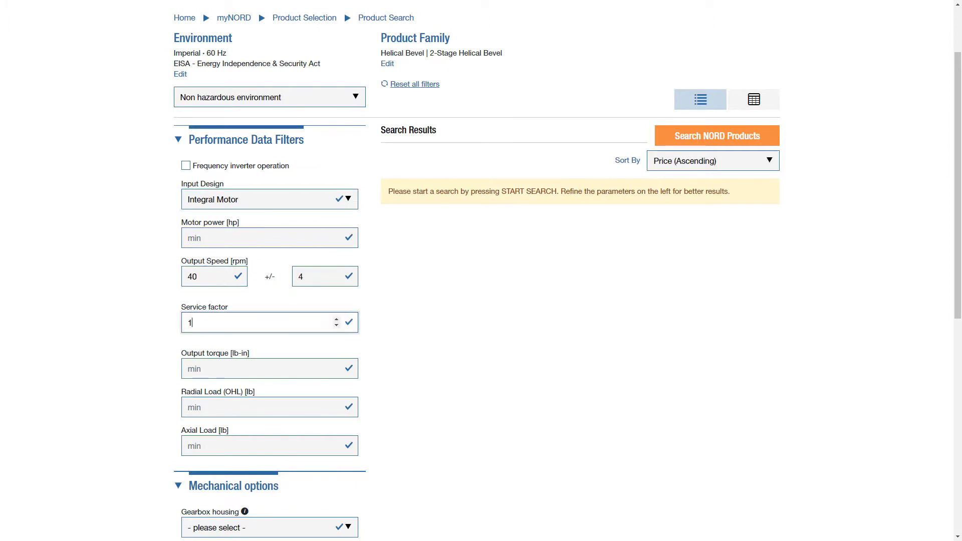
pyautogui.write('.5')
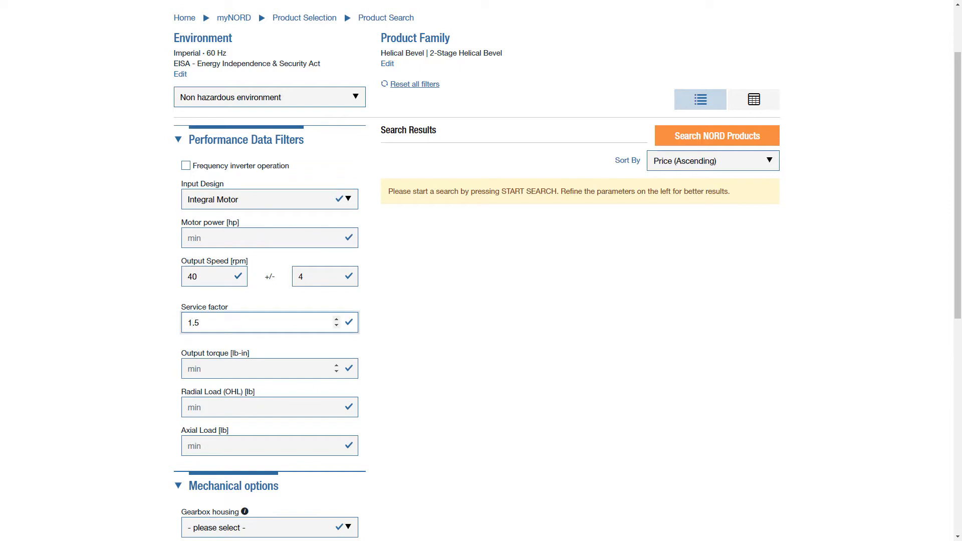
pyautogui.write('4500')
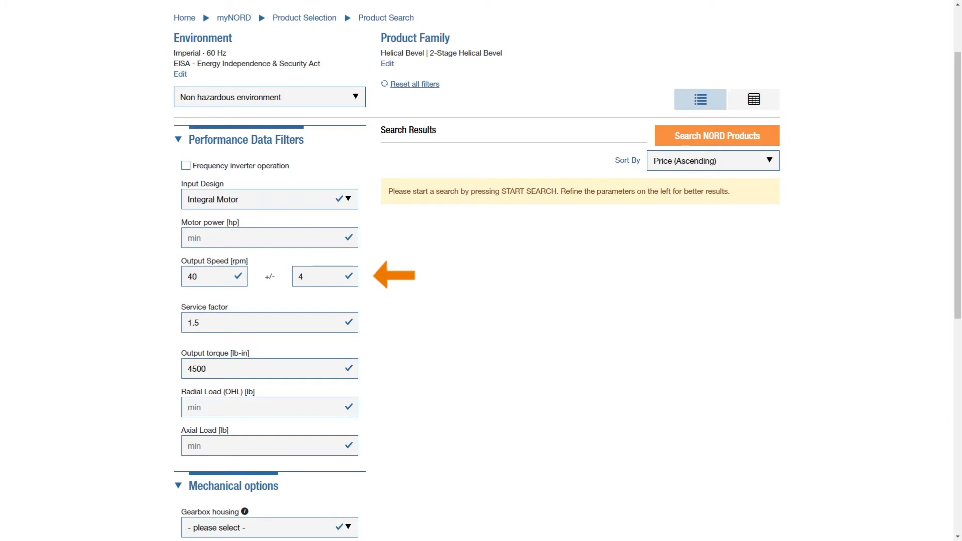
pyautogui.click(324, 277)
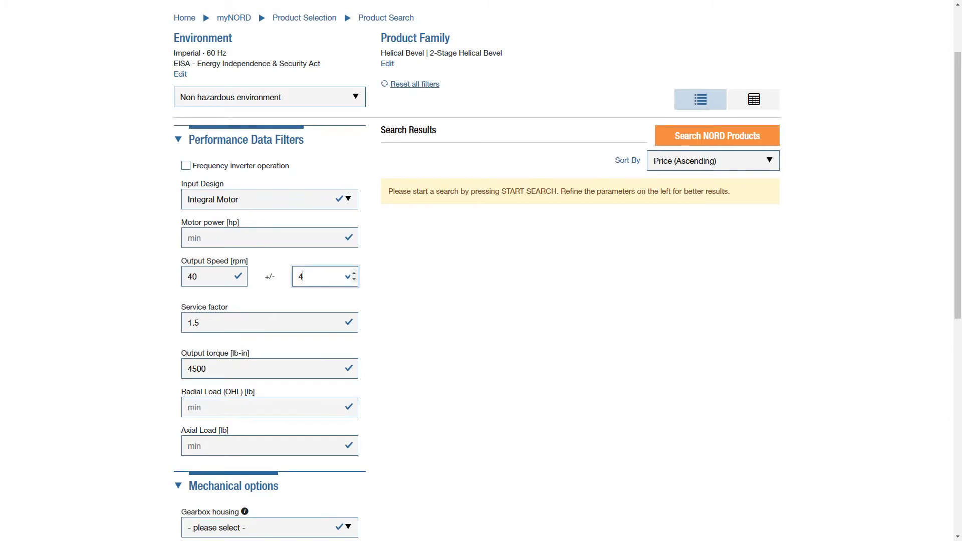
pyautogui.write('1')
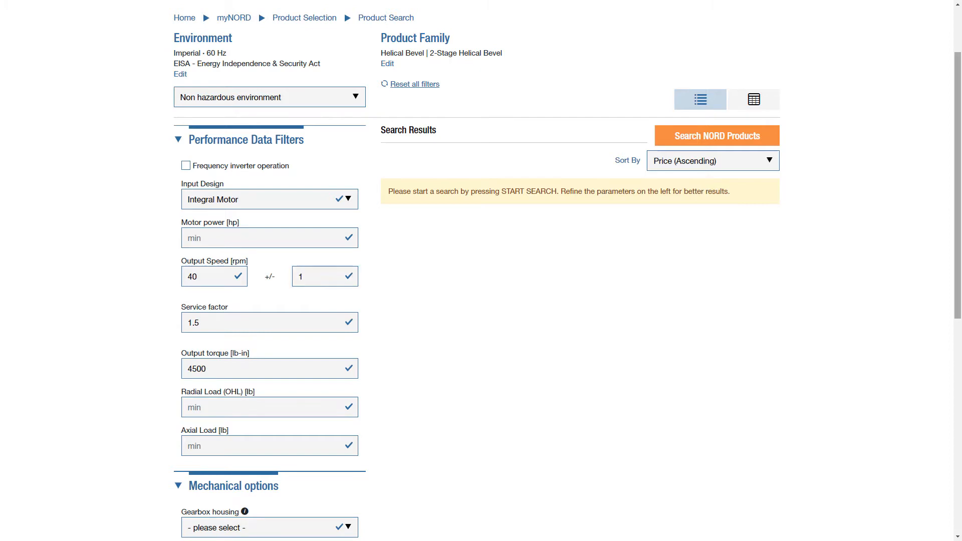
# Choose Face Flange housing and Hollow Keyed shaft, then run the search for matching SK 9022.1 gearmotors
pyautogui.scroll(-3)
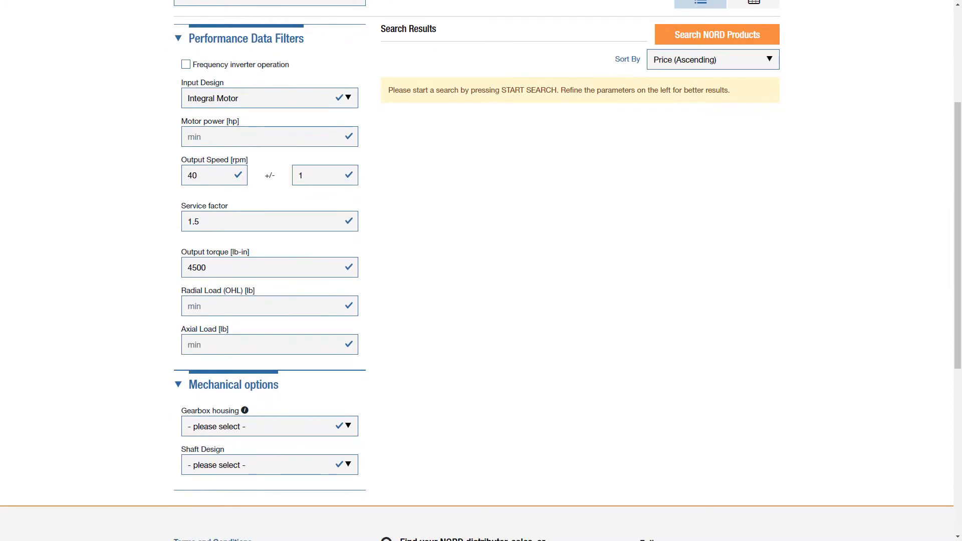
pyautogui.click(269, 427)
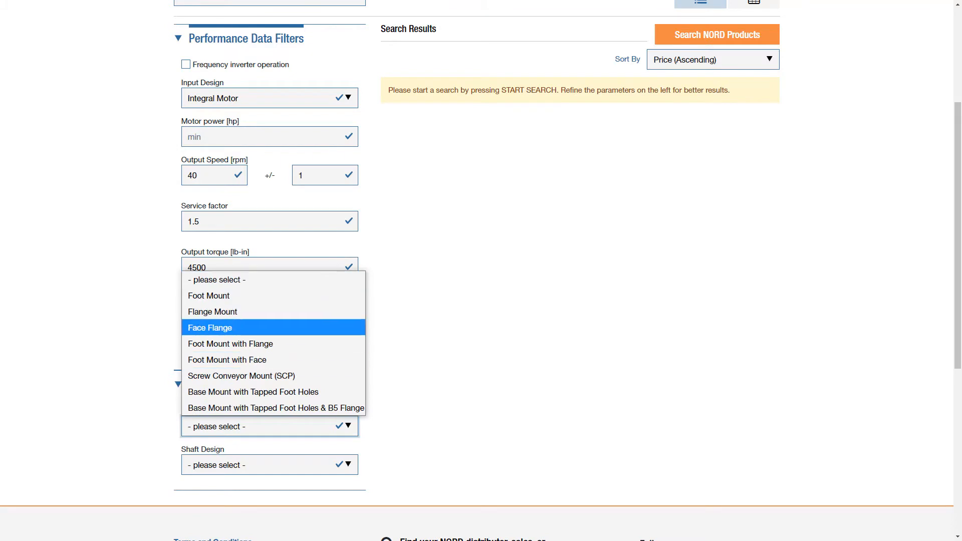
pyautogui.click(210, 327)
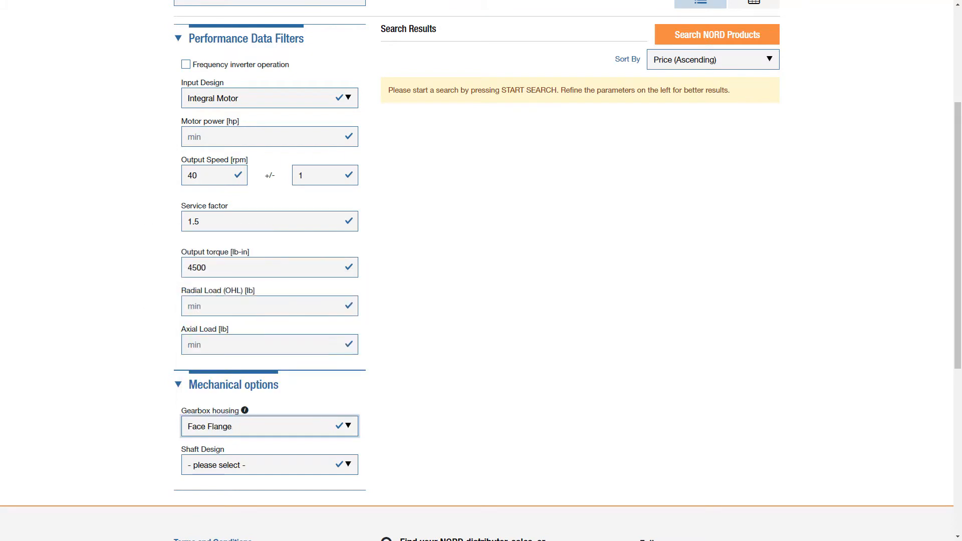
pyautogui.click(268, 464)
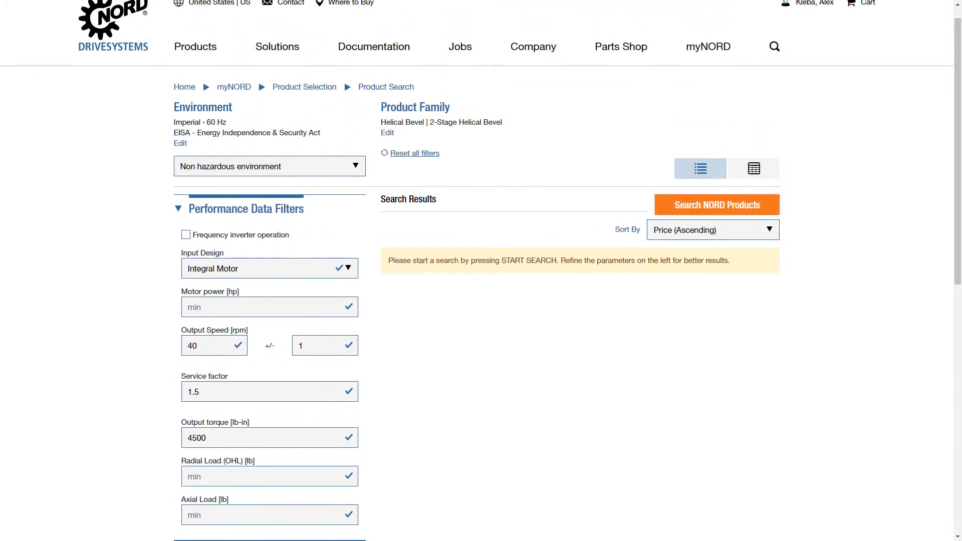
pyautogui.click(716, 205)
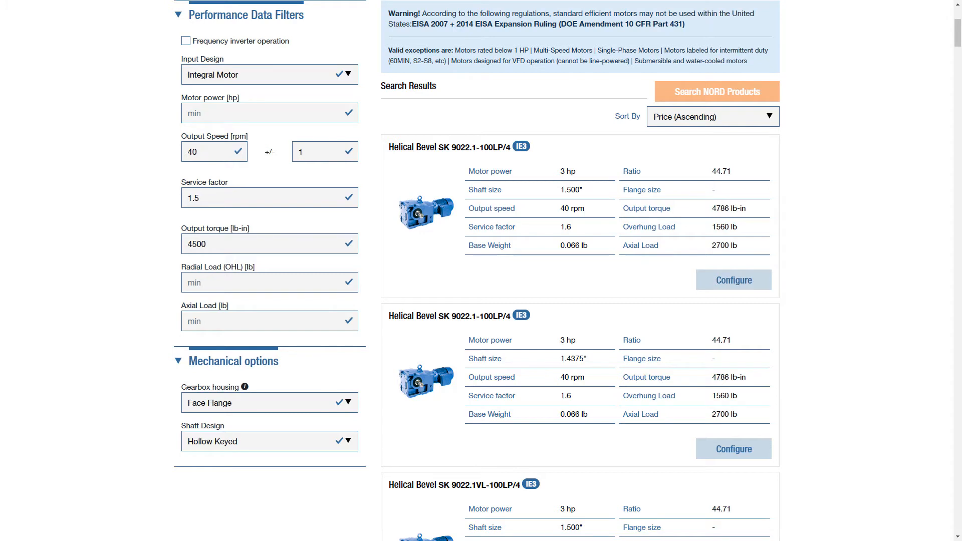
# Sort the results by shaft diameter ascending, listing the 1.4375" SK 9022.1 units first
pyautogui.click(713, 116)
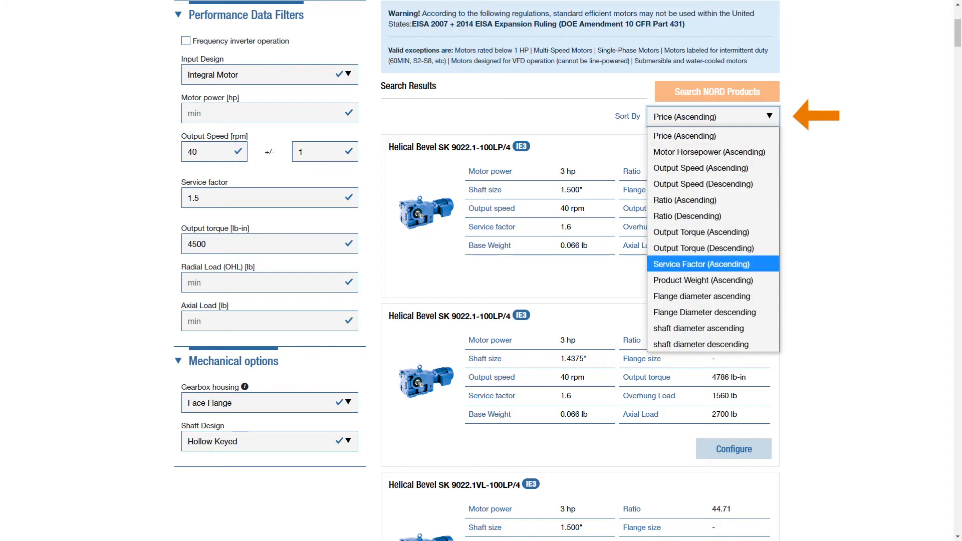
pyautogui.click(698, 328)
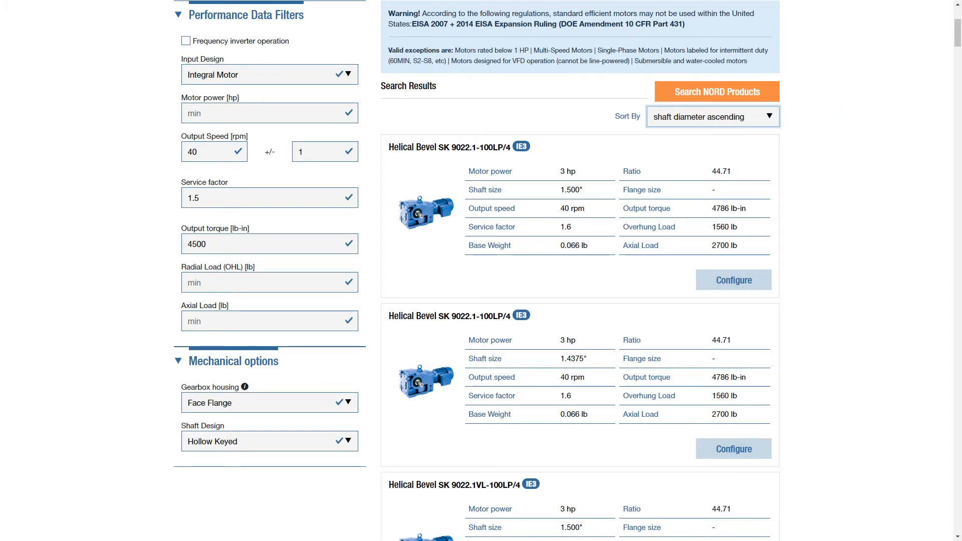
pyautogui.click(716, 91)
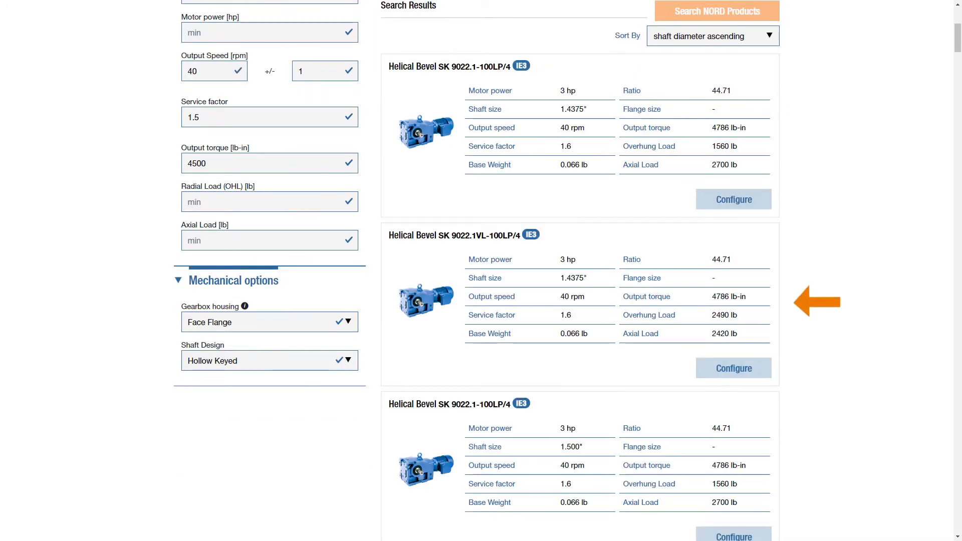
pyautogui.moveTo(733, 368)
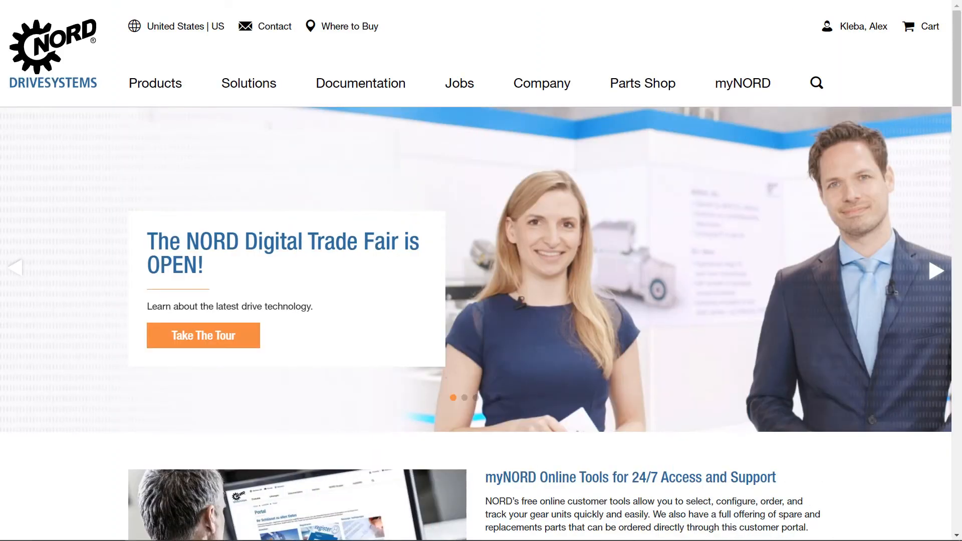
# Open the Quote Dashboard from the myNORD Orders & Quotes menu
pyautogui.click(741, 83)
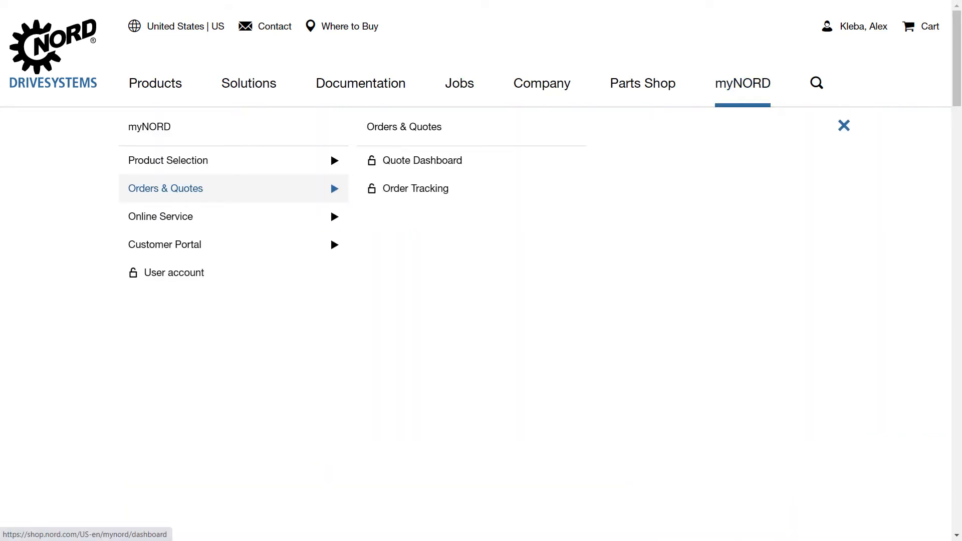
pyautogui.click(422, 161)
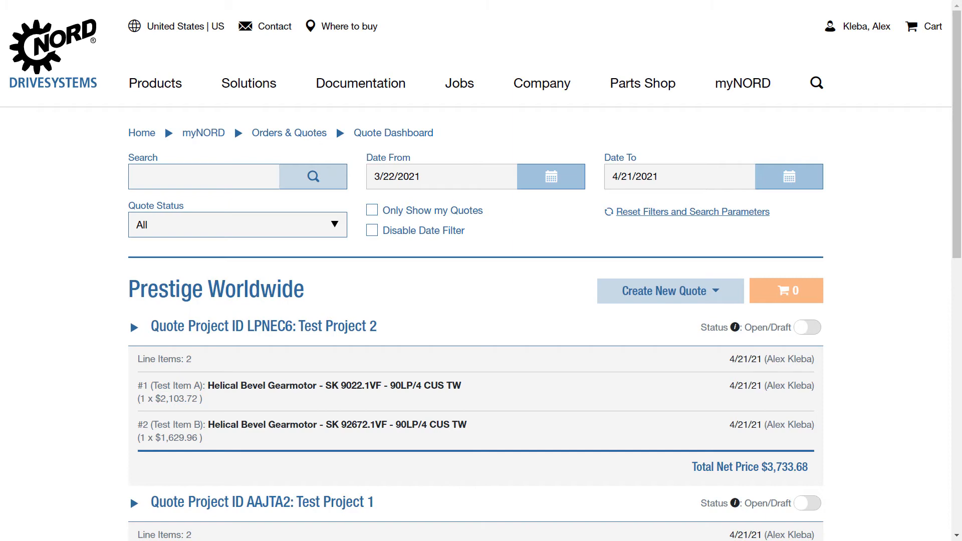
# Expand Quote Project LPNEC6: Test Project 2 and scroll through its Helical Bevel gearmotor line items
pyautogui.scroll(-3)
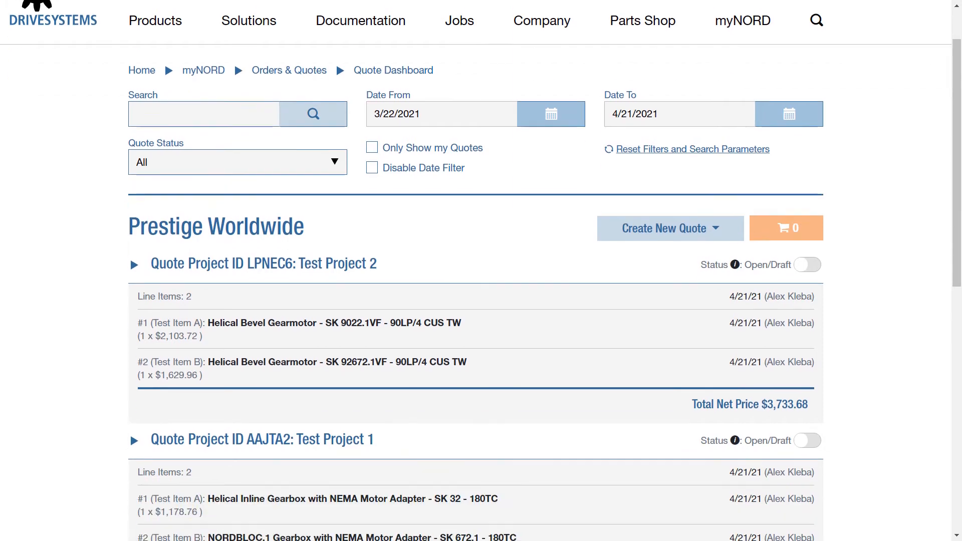
pyautogui.scroll(-3)
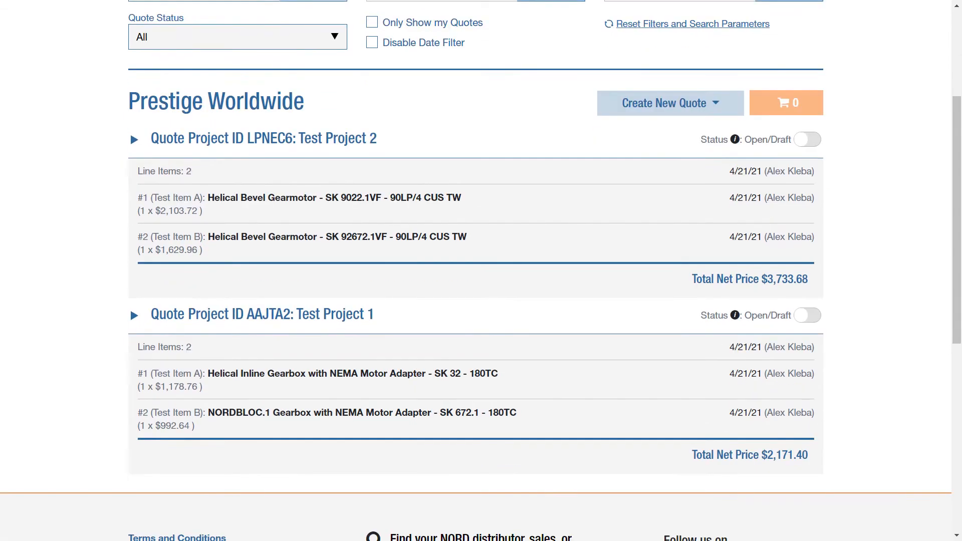
pyautogui.click(133, 139)
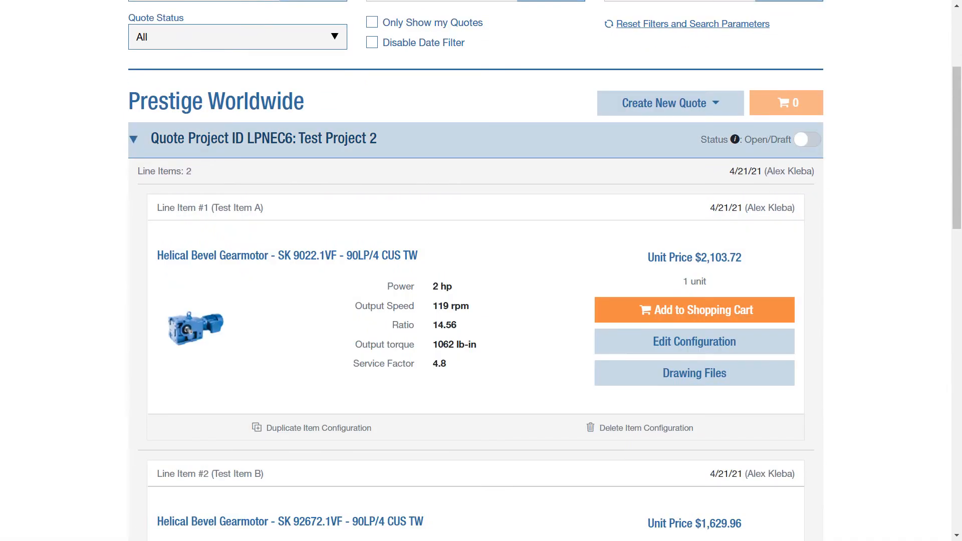
pyautogui.scroll(-3)
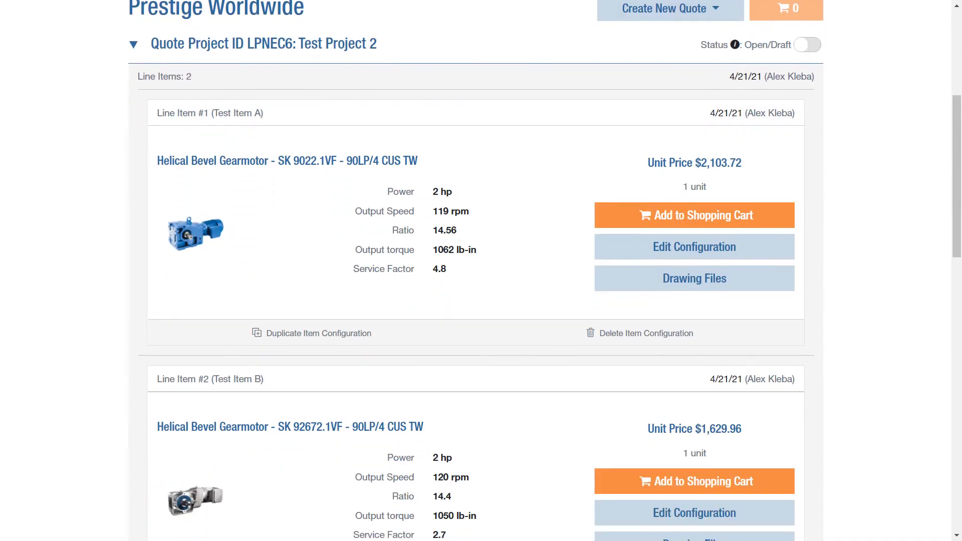
pyautogui.scroll(-3)
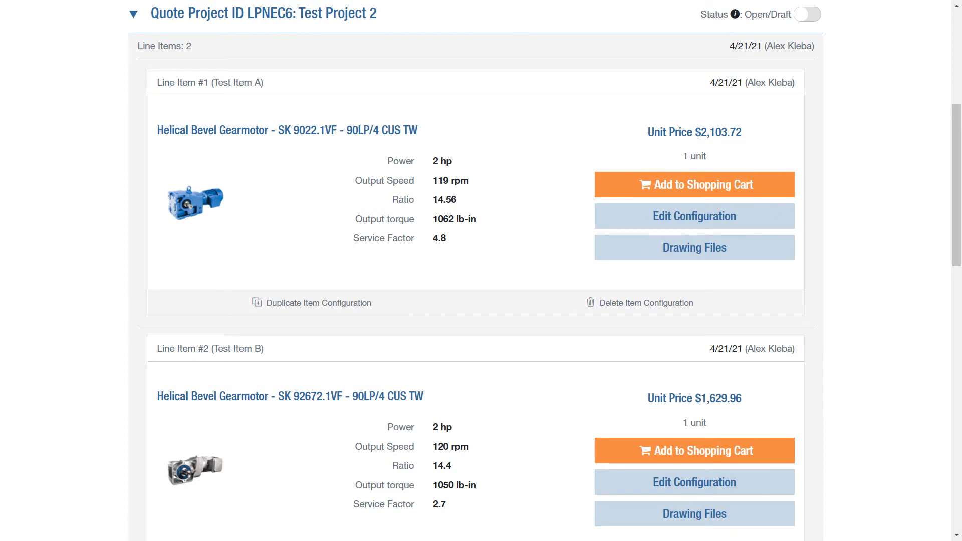
pyautogui.scroll(-3)
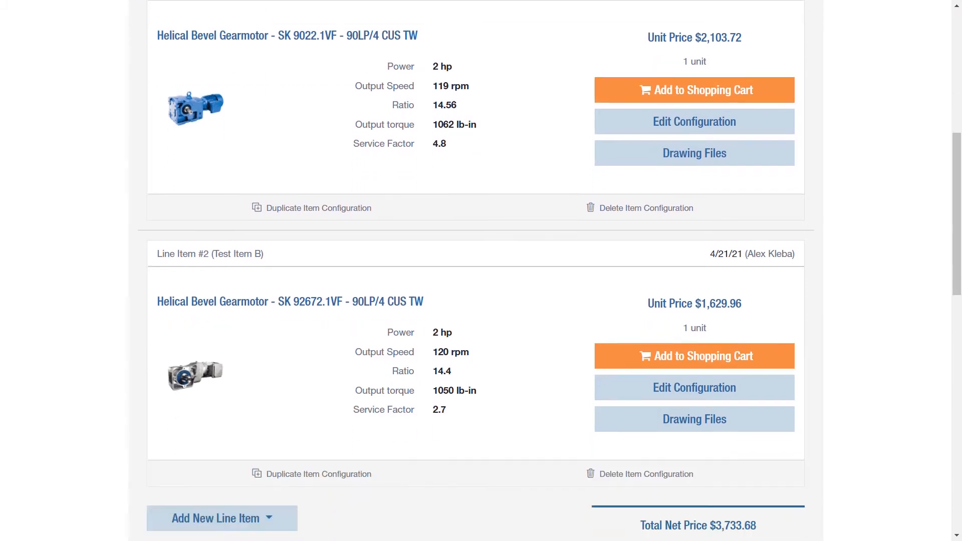
pyautogui.scroll(-3)
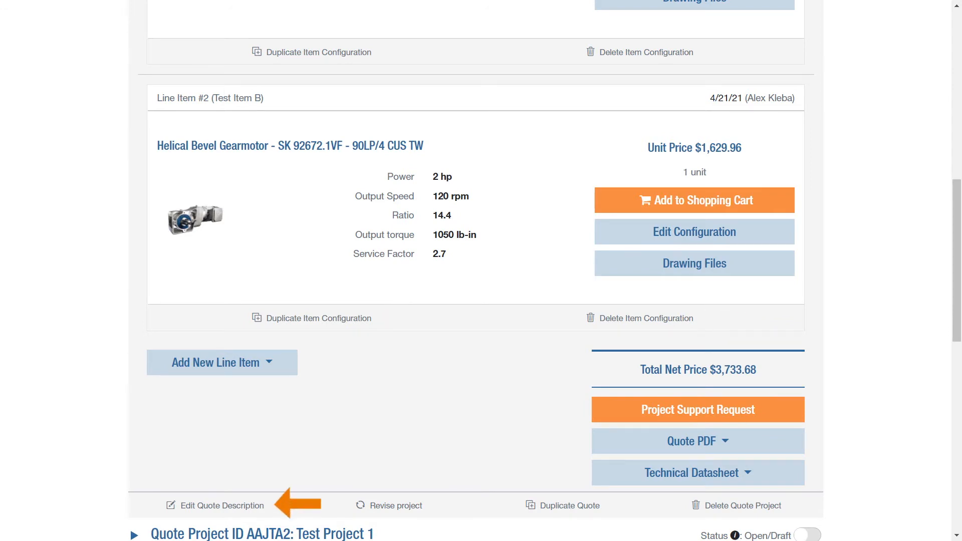
pyautogui.scroll(-3)
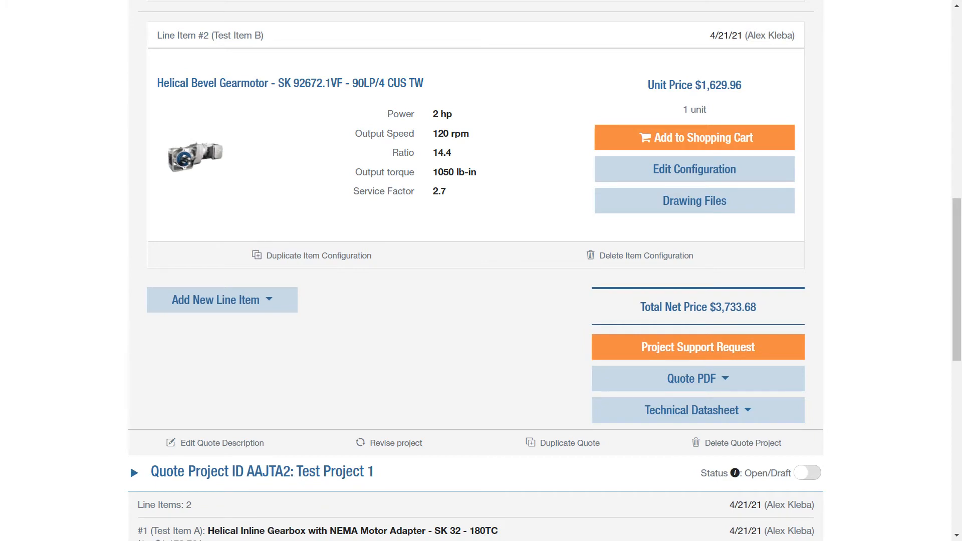
pyautogui.scroll(-3)
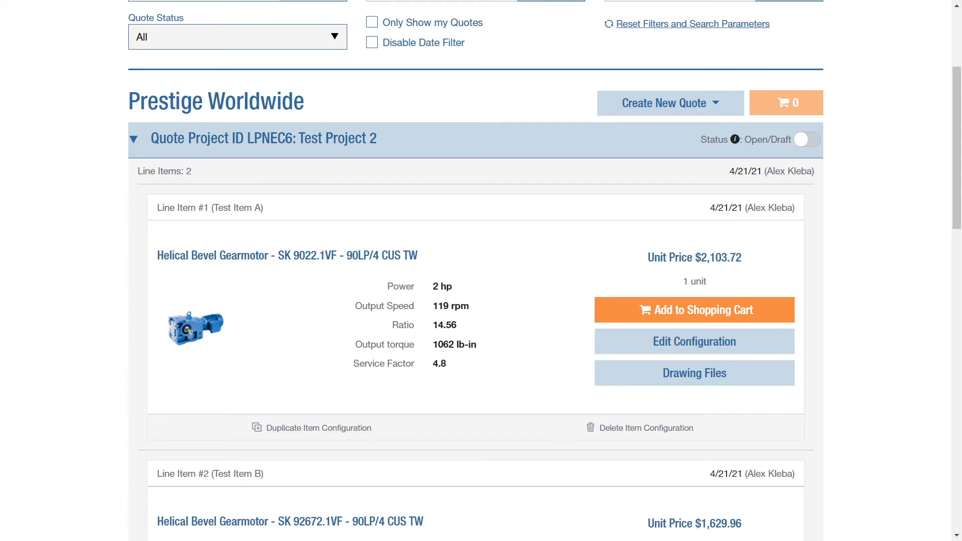
# Switch Test Project 2 to finished status, agree, then reopen it as a revision
pyautogui.click(813, 139)
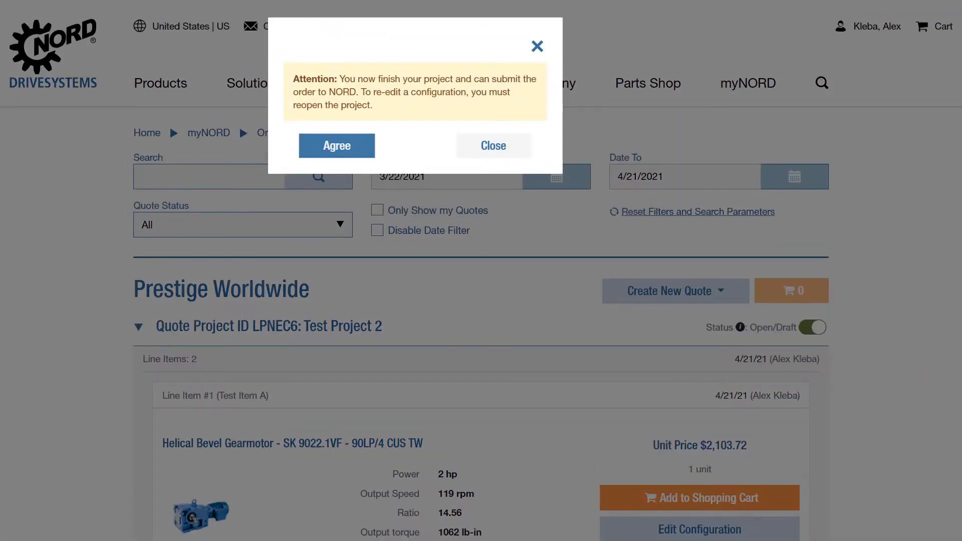
pyautogui.click(337, 145)
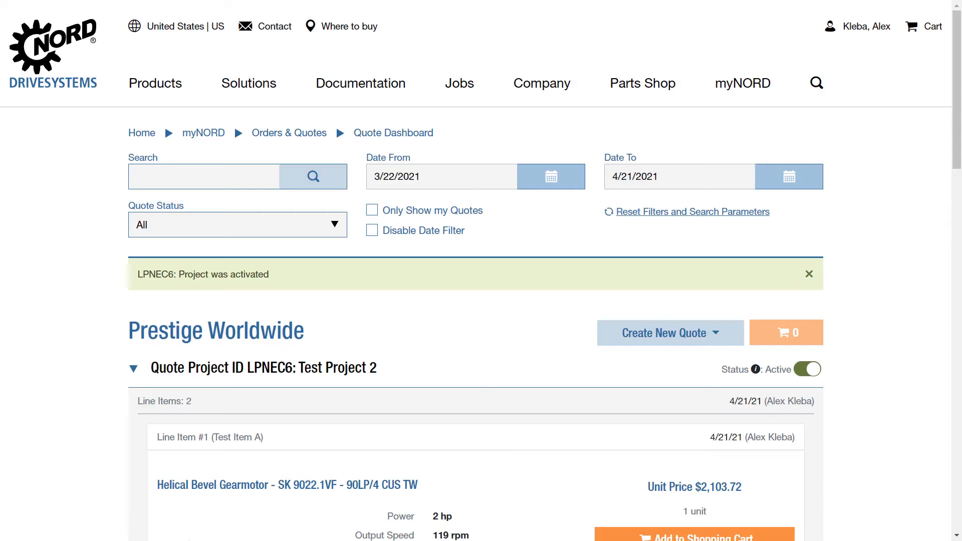
pyautogui.scroll(-3)
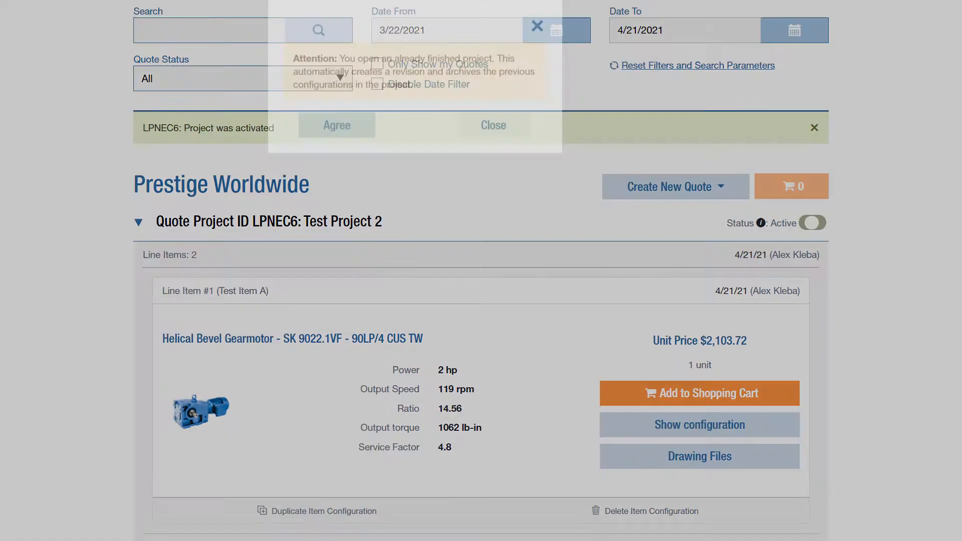
pyautogui.click(337, 124)
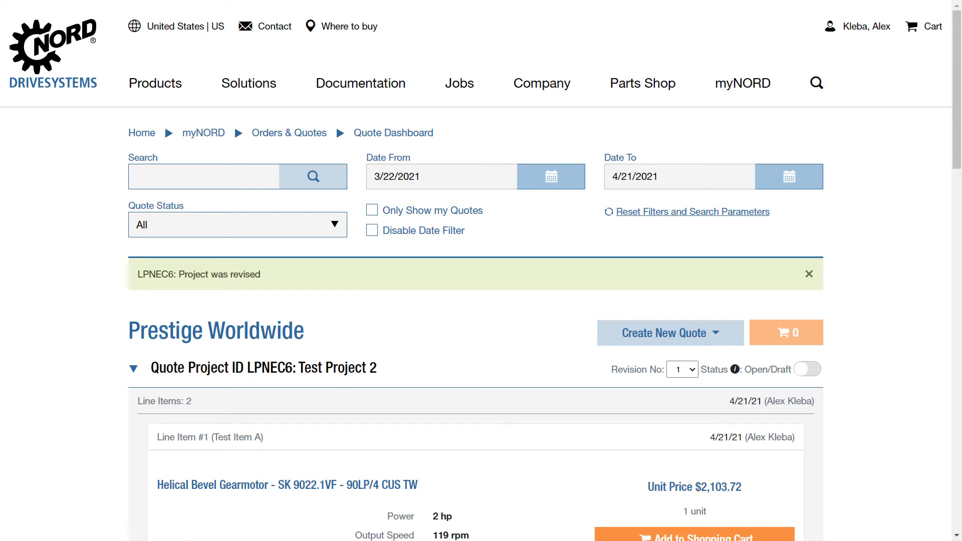
# Select Revision No 1, finish the revised project again and add its first gearmotor to the cart
pyautogui.scroll(-3)
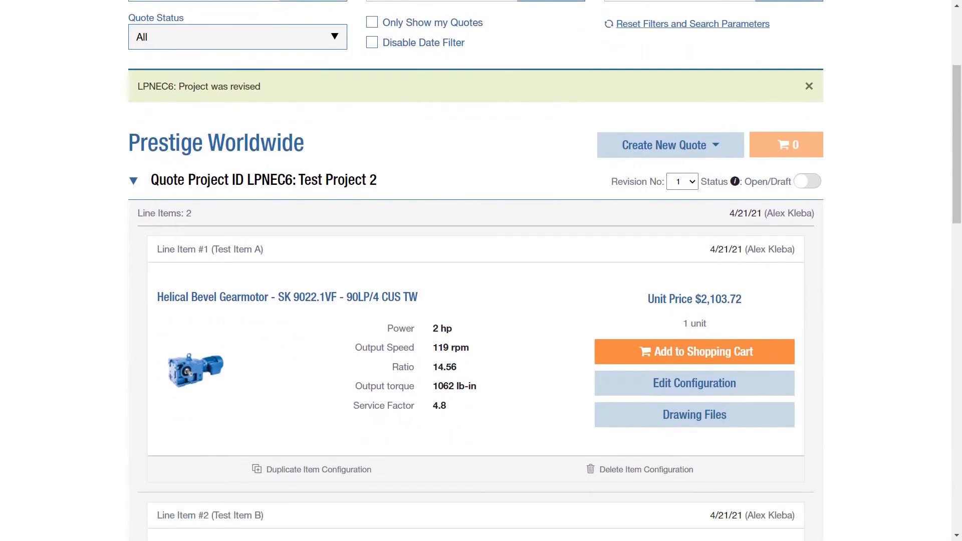
pyautogui.click(681, 182)
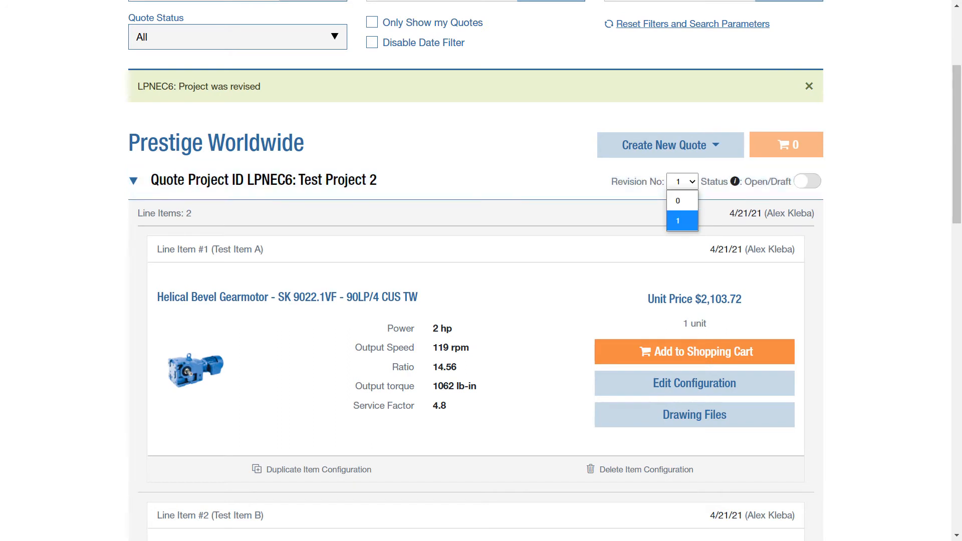
pyautogui.click(682, 182)
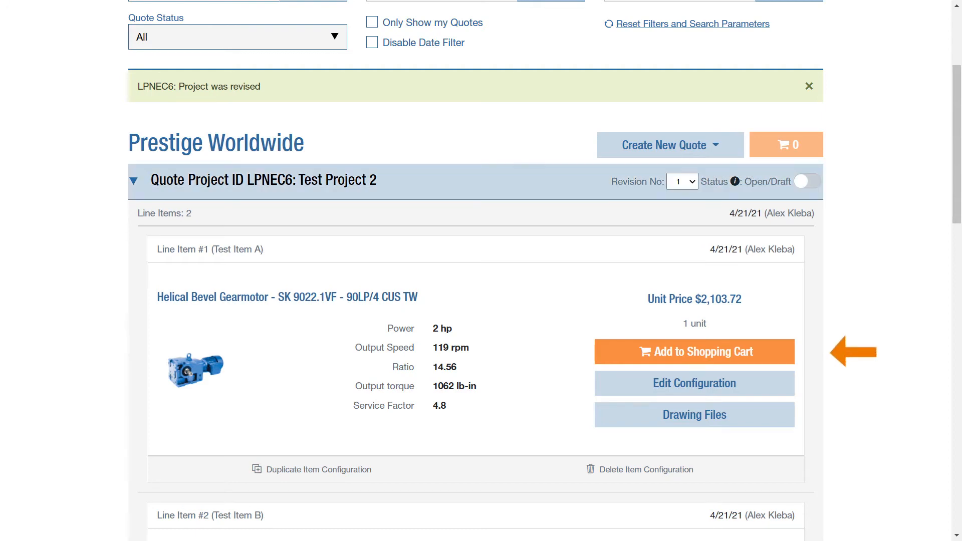
pyautogui.click(807, 182)
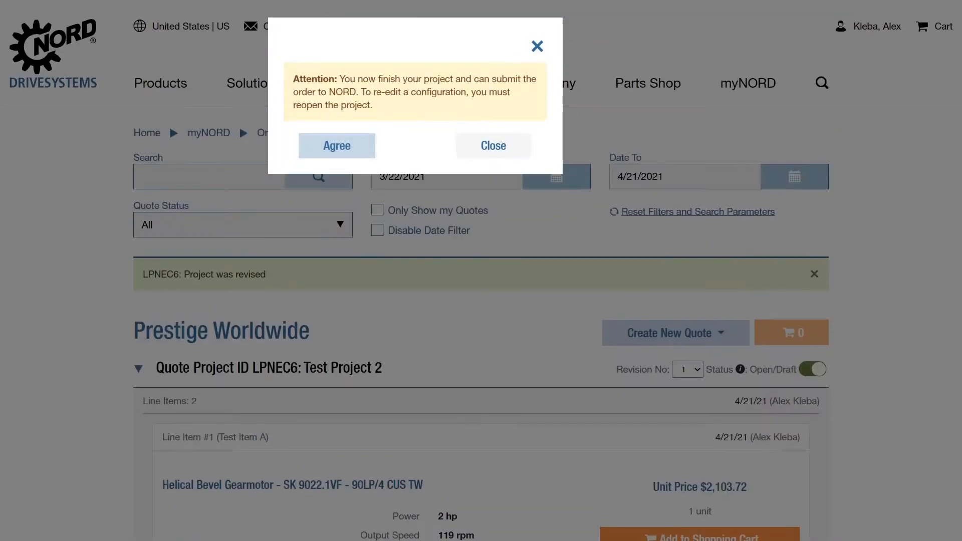
pyautogui.click(337, 146)
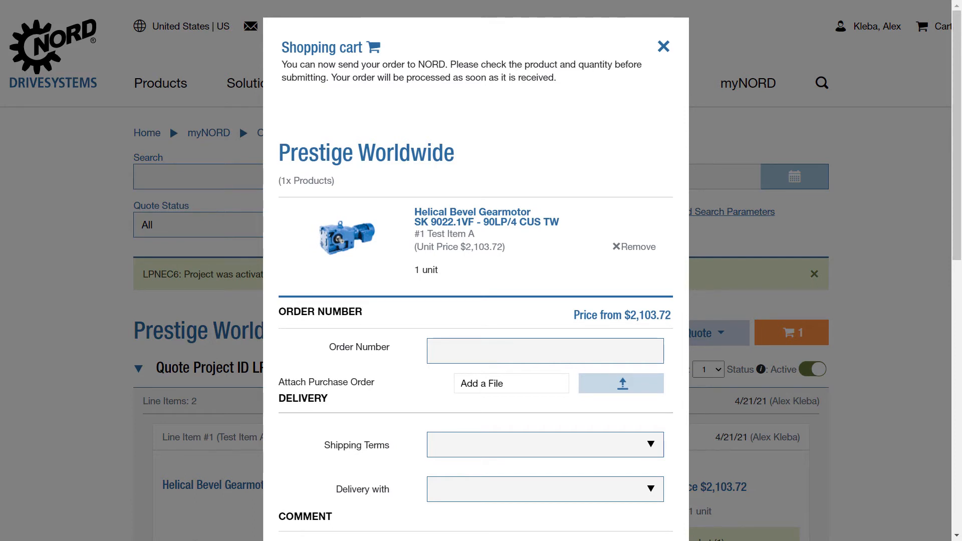
pyautogui.scroll(-3)
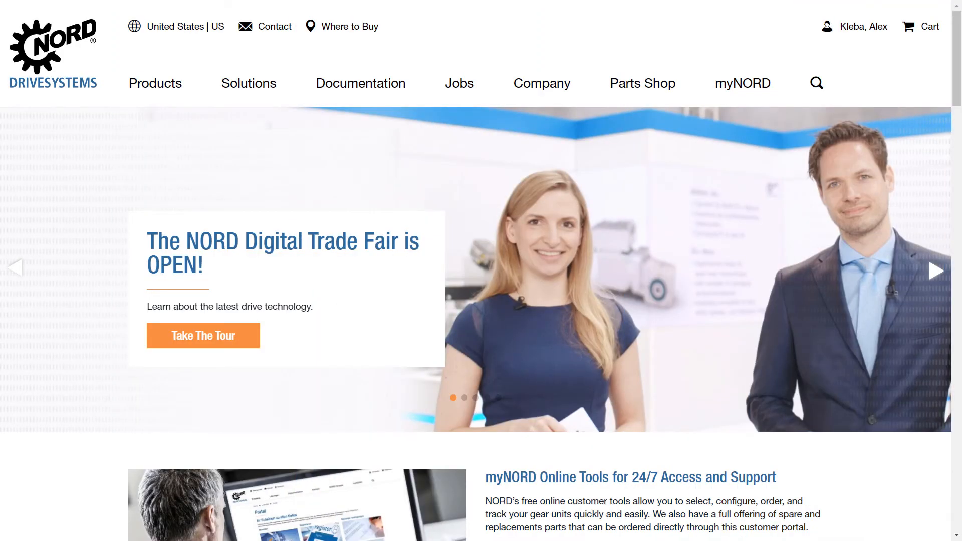
# Go to Order Tracking, expand the Filter fields and browse the 4/21/2021 order list
pyautogui.click(743, 84)
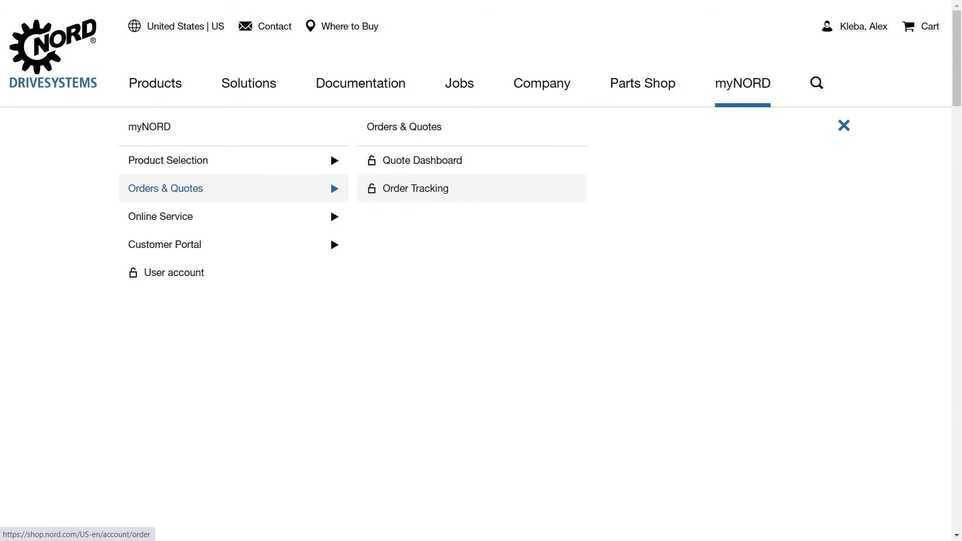
pyautogui.click(415, 188)
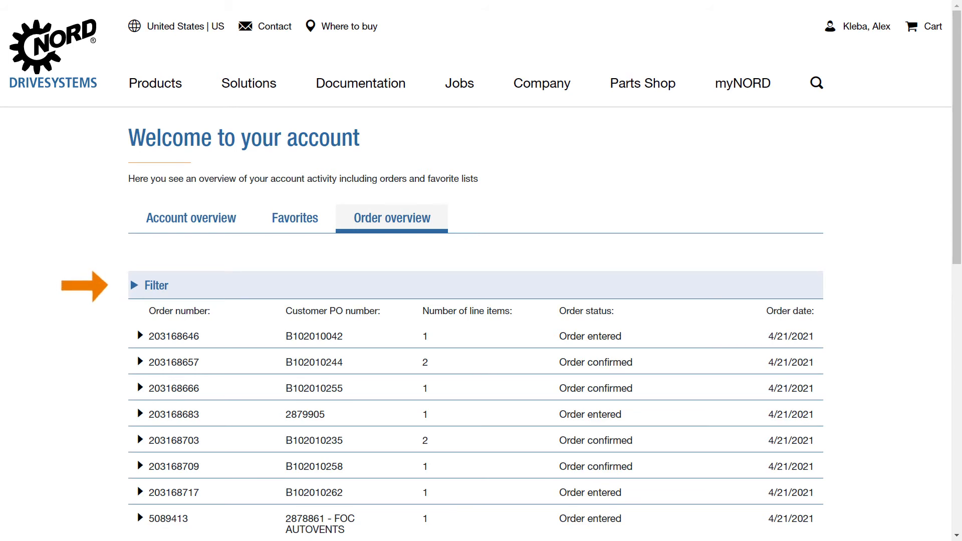
pyautogui.click(156, 285)
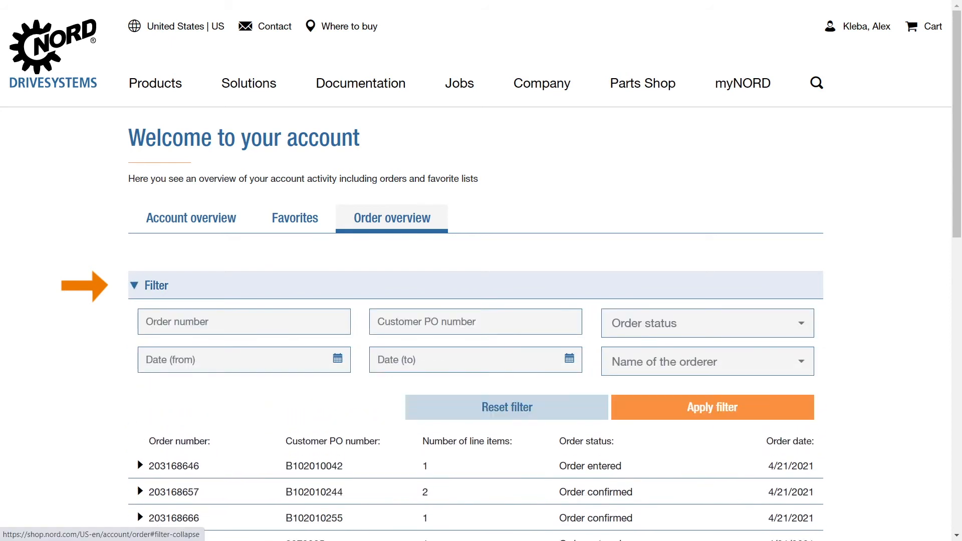
pyautogui.scroll(-3)
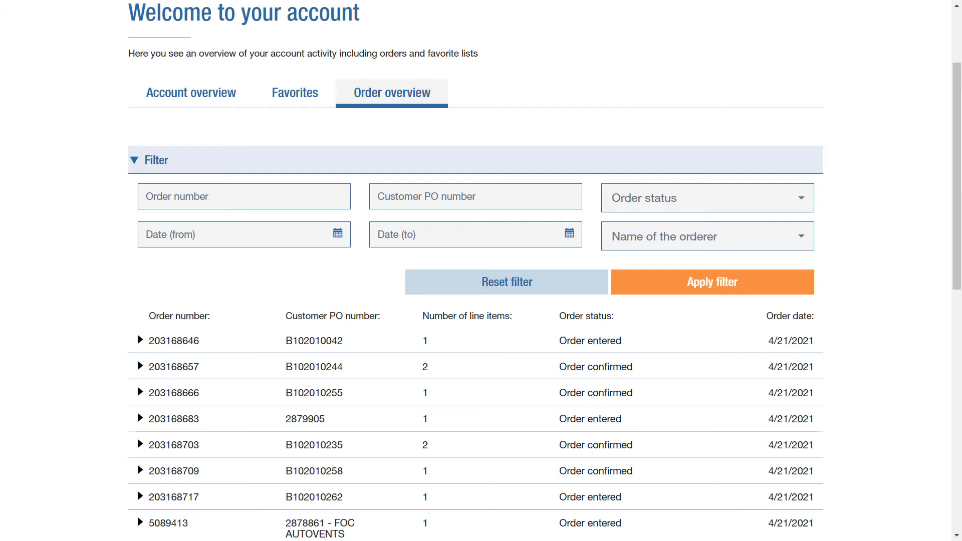
pyautogui.scroll(-3)
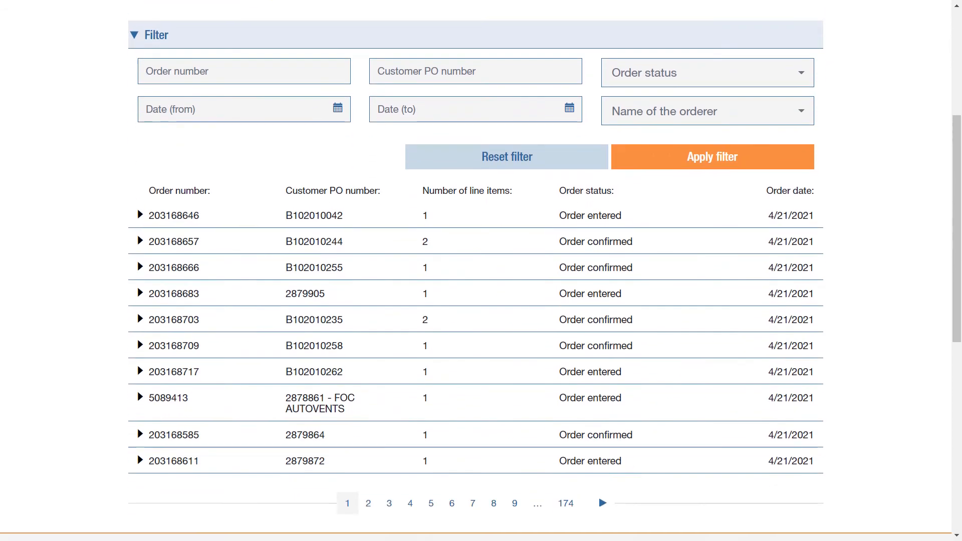
pyautogui.scroll(-3)
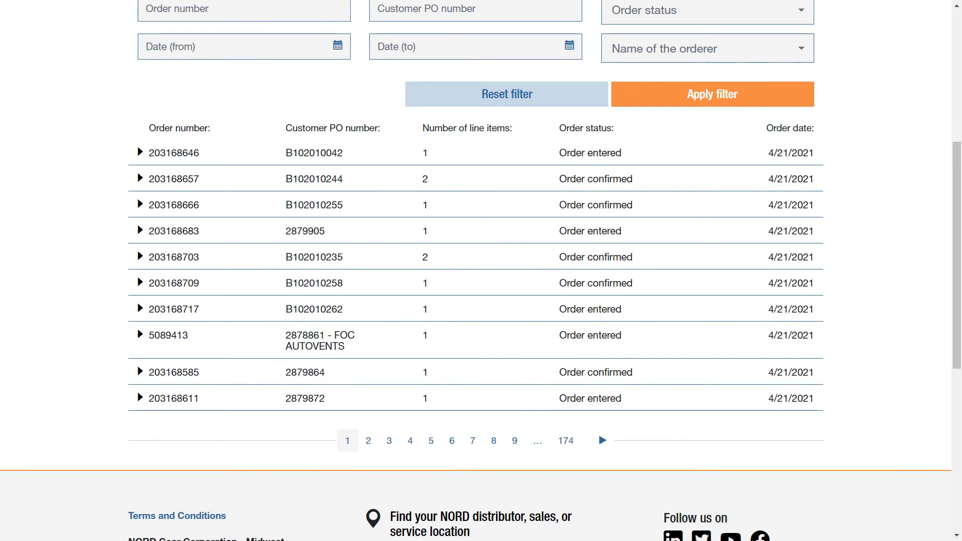
pyautogui.moveTo(468, 127)
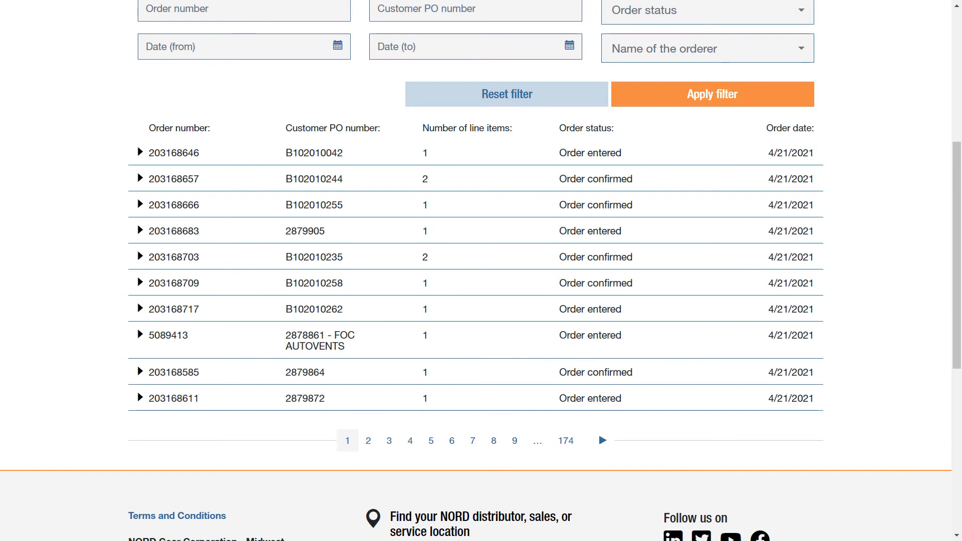
pyautogui.click(140, 257)
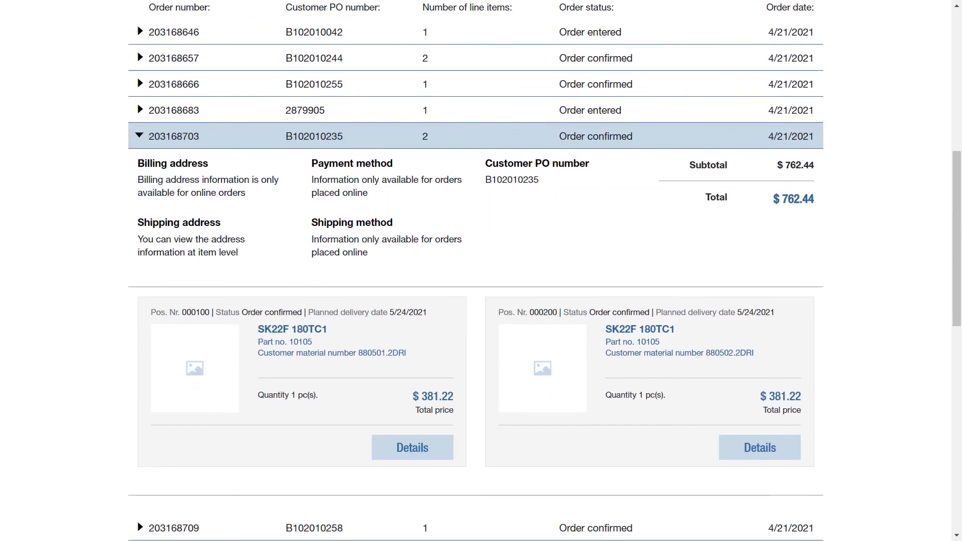
pyautogui.scroll(-3)
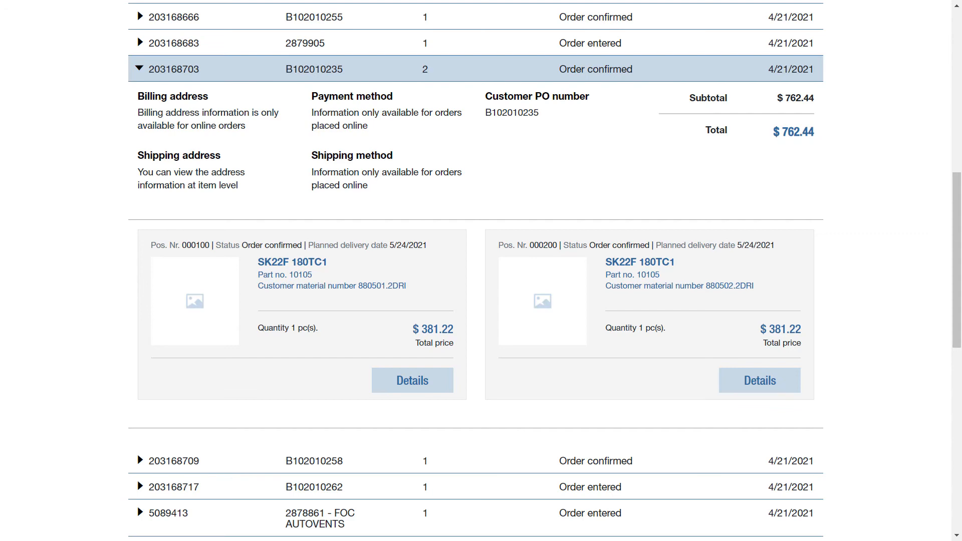
pyautogui.scroll(-3)
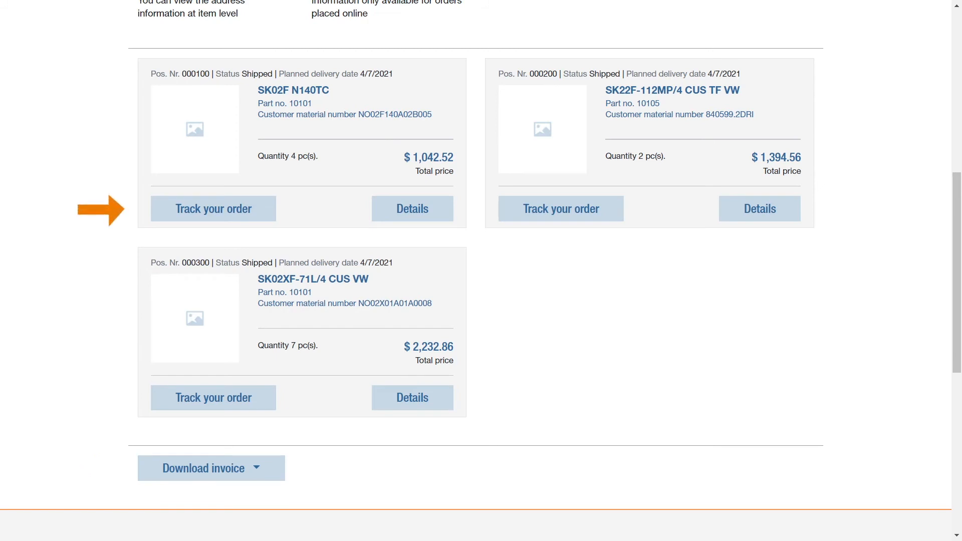
pyautogui.click(211, 468)
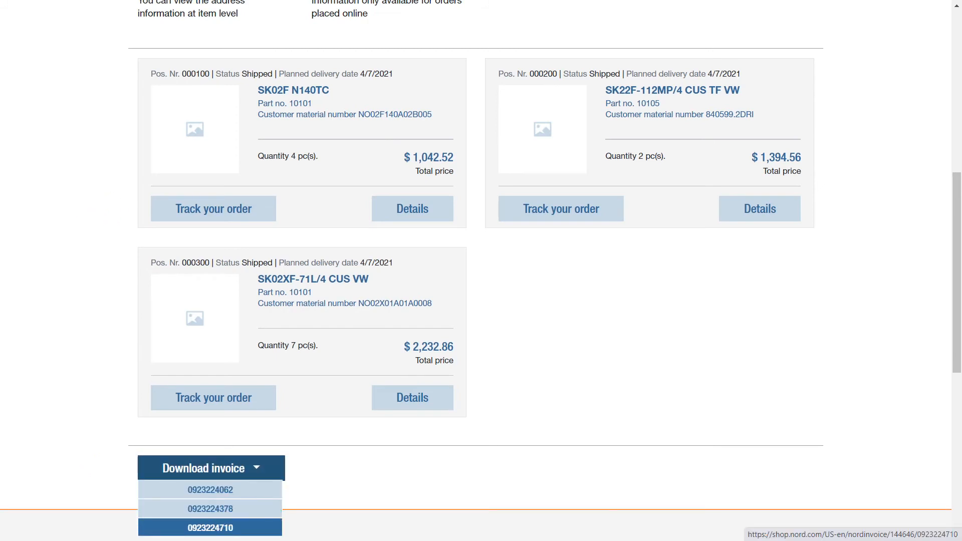
pyautogui.click(210, 527)
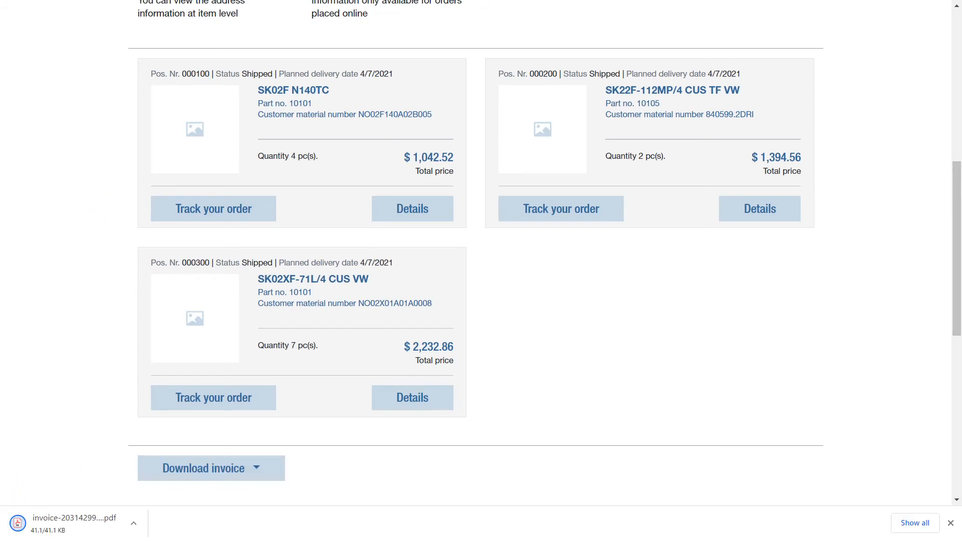
pyautogui.click(73, 522)
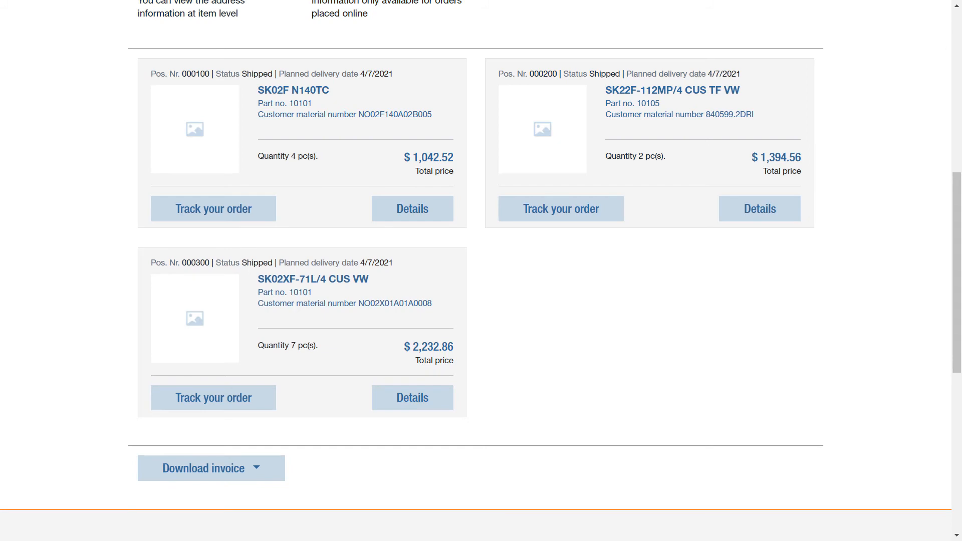
pyautogui.moveTo(212, 209)
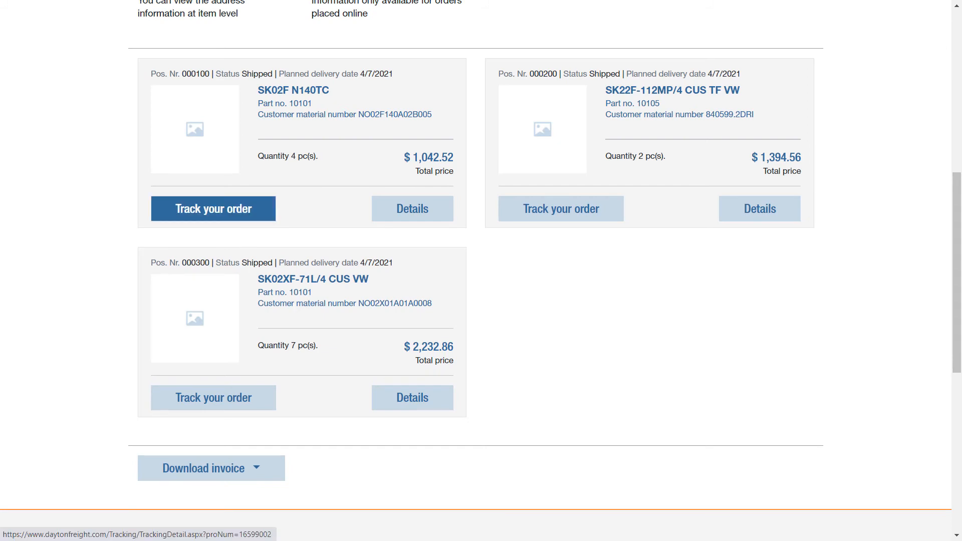
pyautogui.click(213, 209)
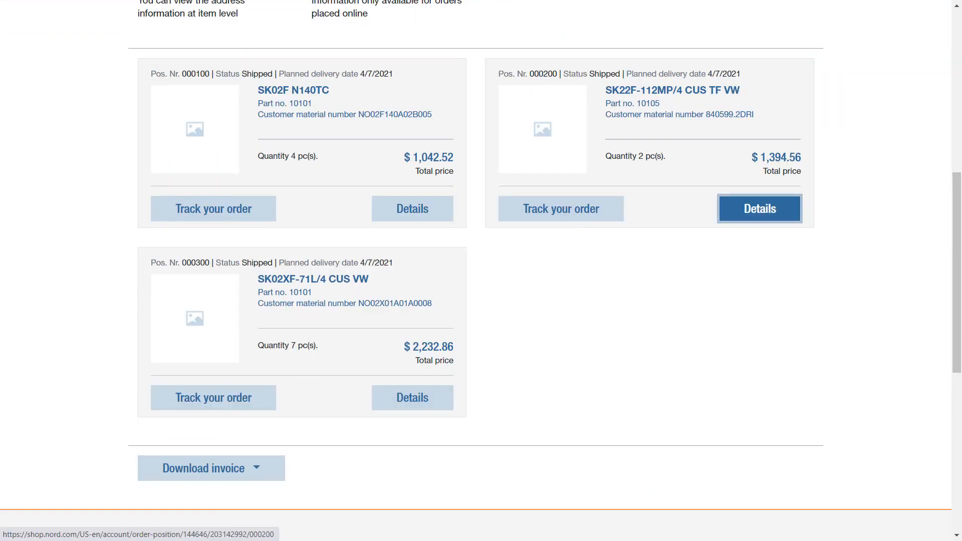
# View the SK22F-112MP/4 CUS TF VW line item detail, then return to the NORD home page
pyautogui.click(759, 209)
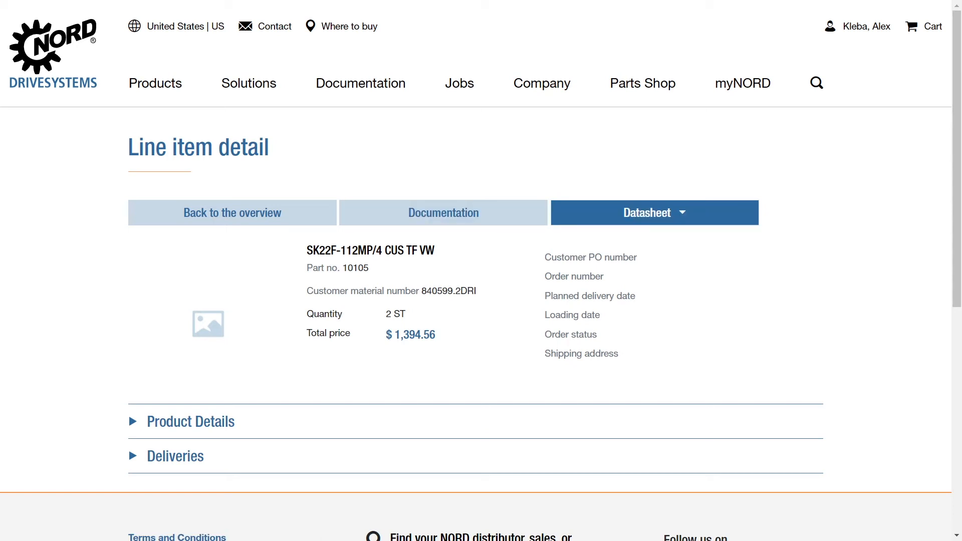
pyautogui.click(191, 422)
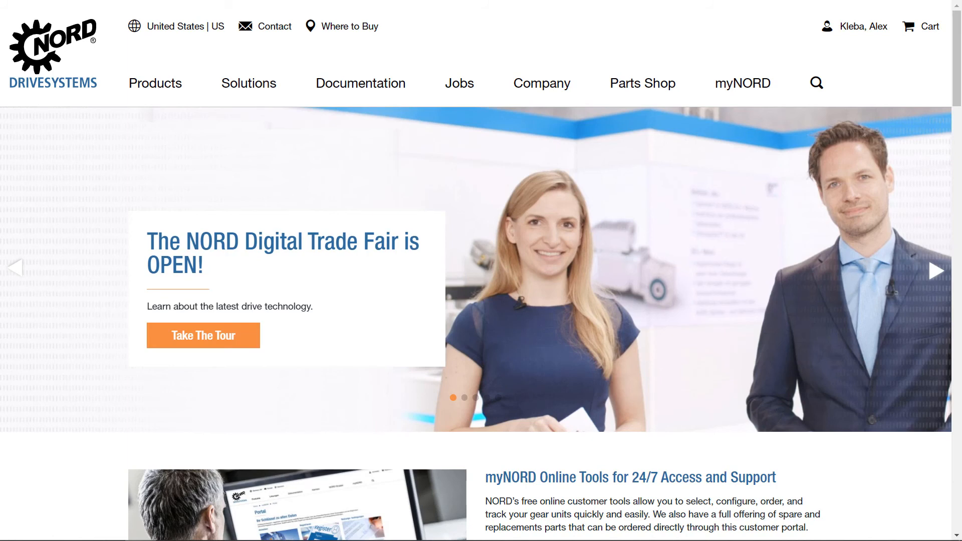
pyautogui.click(742, 84)
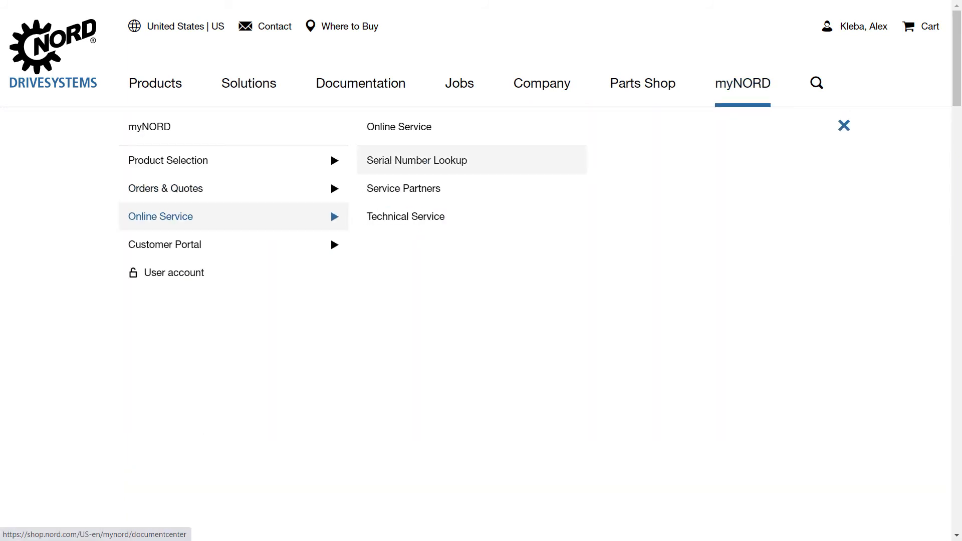
pyautogui.click(416, 160)
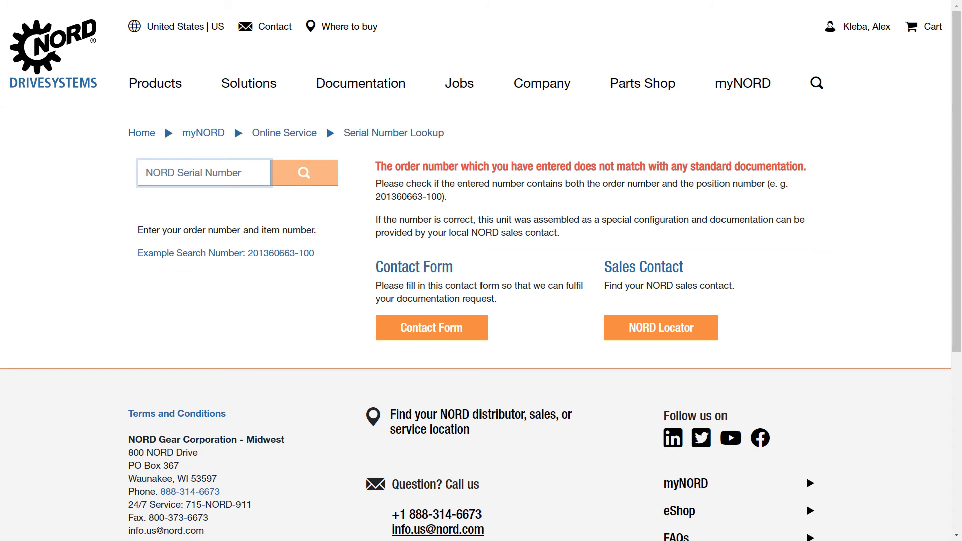
pyautogui.write('203118004-100')
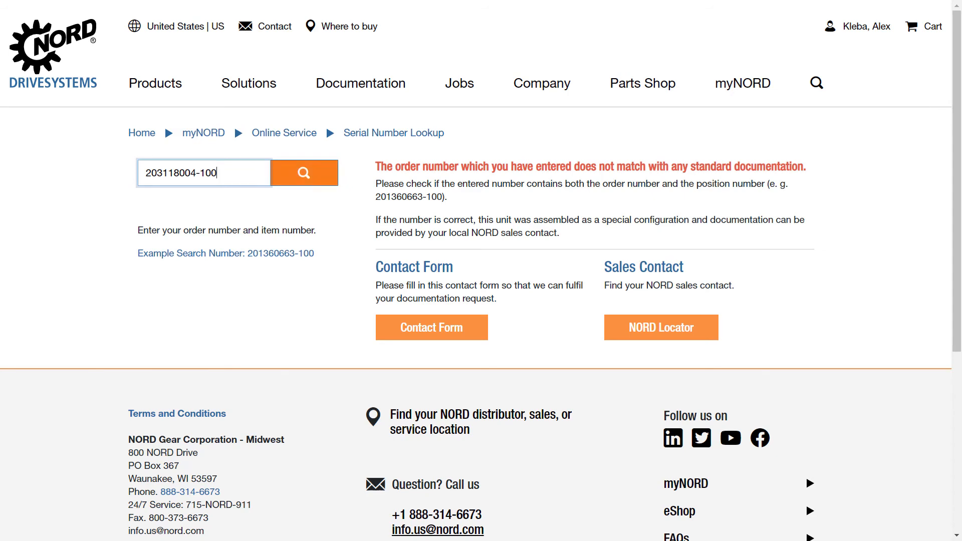
pyautogui.click(302, 172)
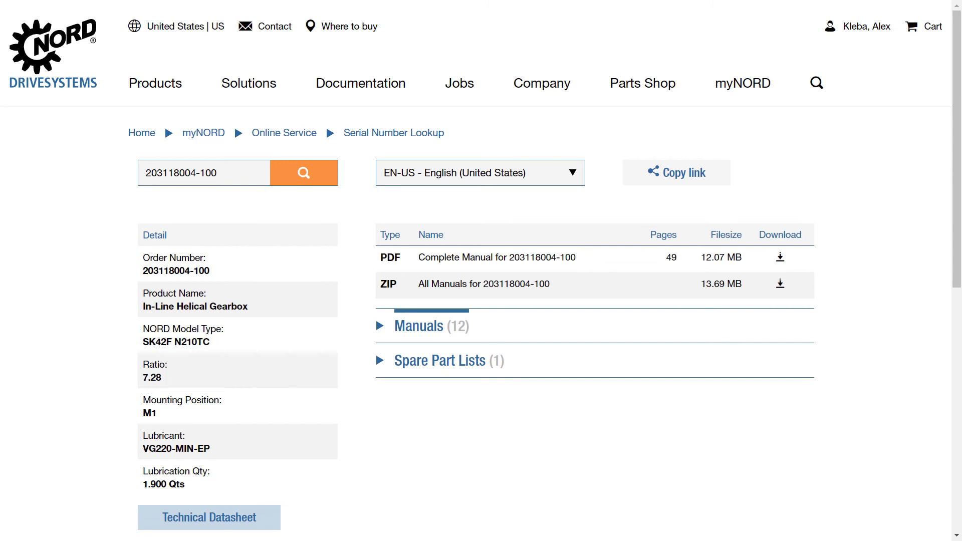
# Expand the 12-manual list for the gearbox, then request its Technical Datasheet
pyautogui.click(419, 326)
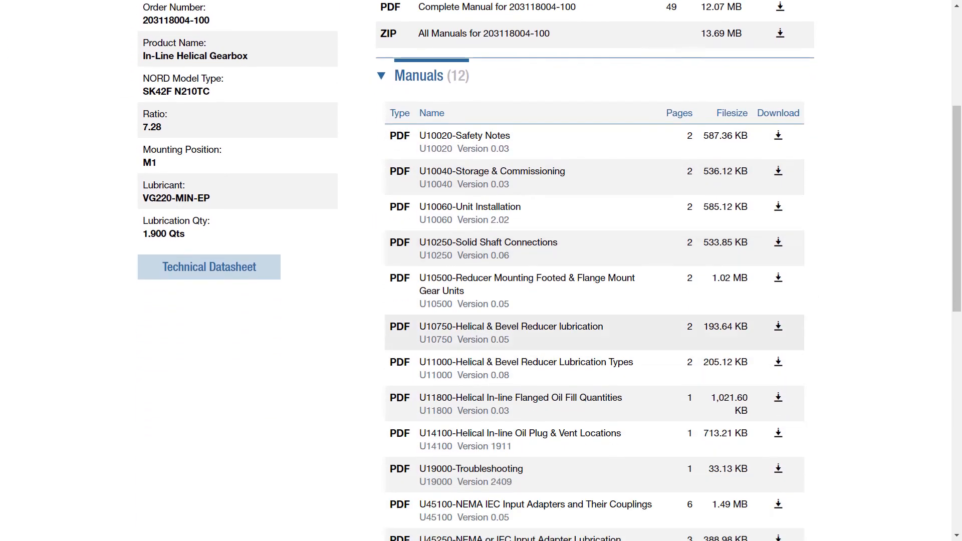
pyautogui.scroll(-3)
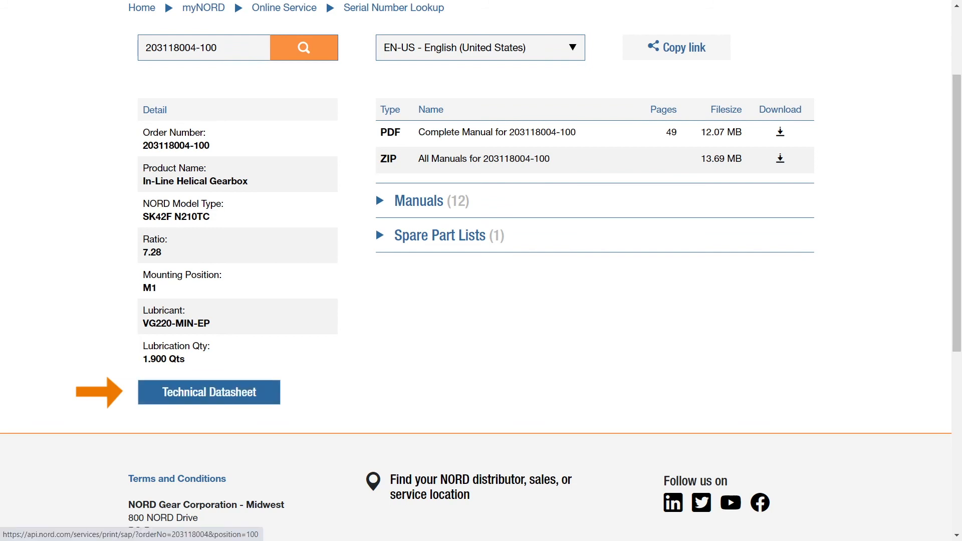
pyautogui.click(209, 392)
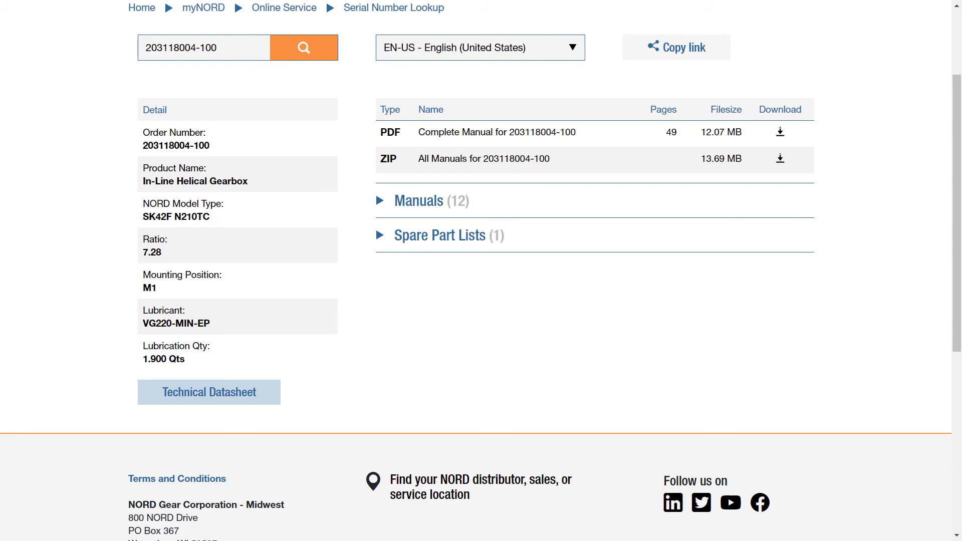
# Read through the SK42F N210TC technical datasheet PDF in the Chrome viewer
pyautogui.click(208, 392)
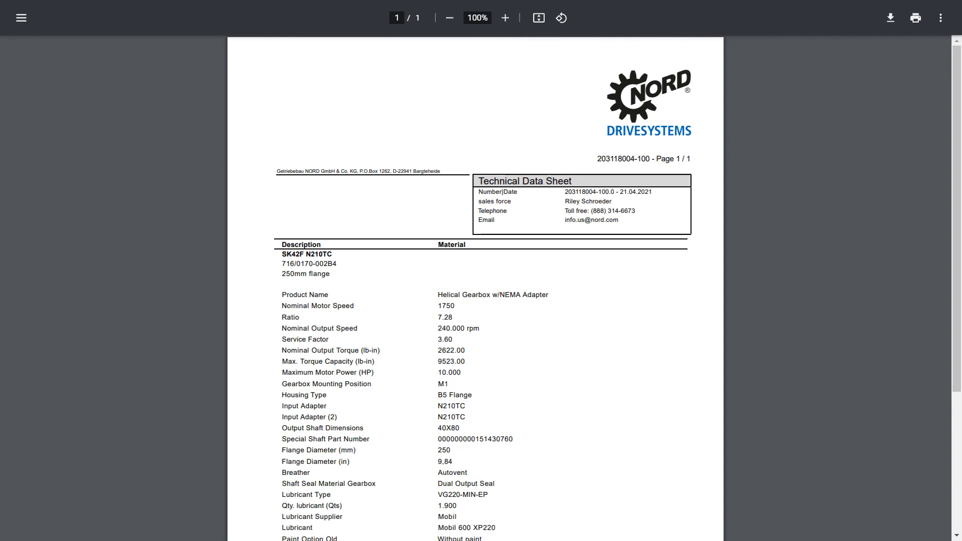
pyautogui.scroll(-3)
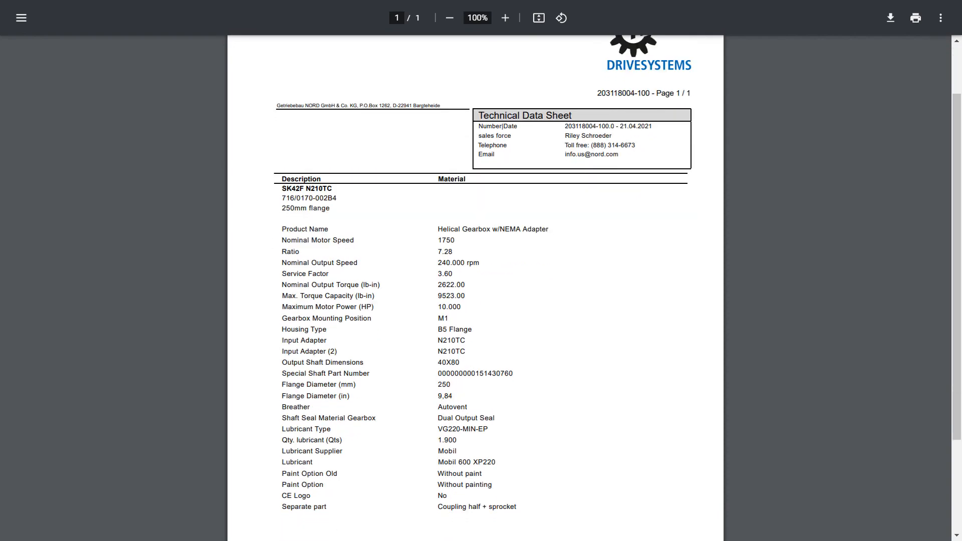
pyautogui.scroll(-3)
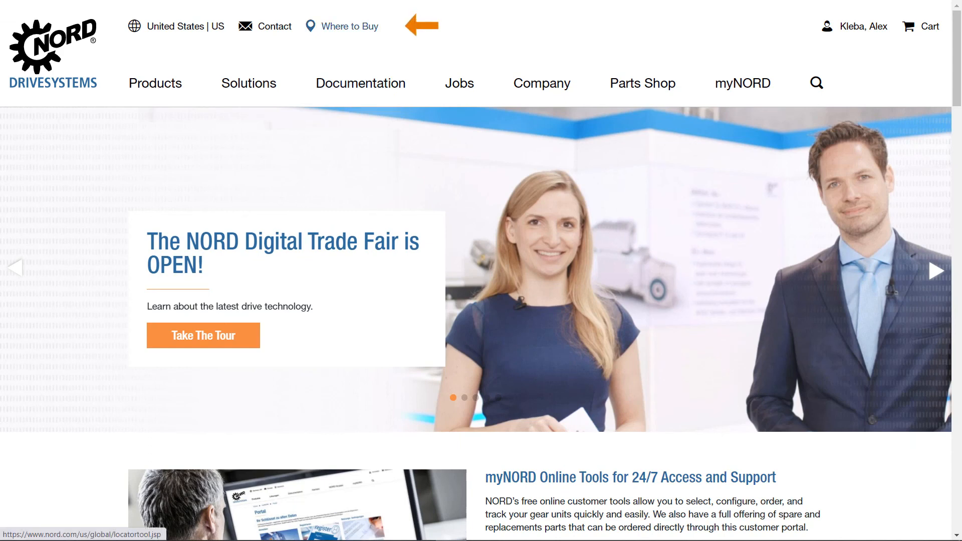
# In Where to Buy, search Dallas, TX and show Purvis Industries LTD's contact details
pyautogui.click(349, 26)
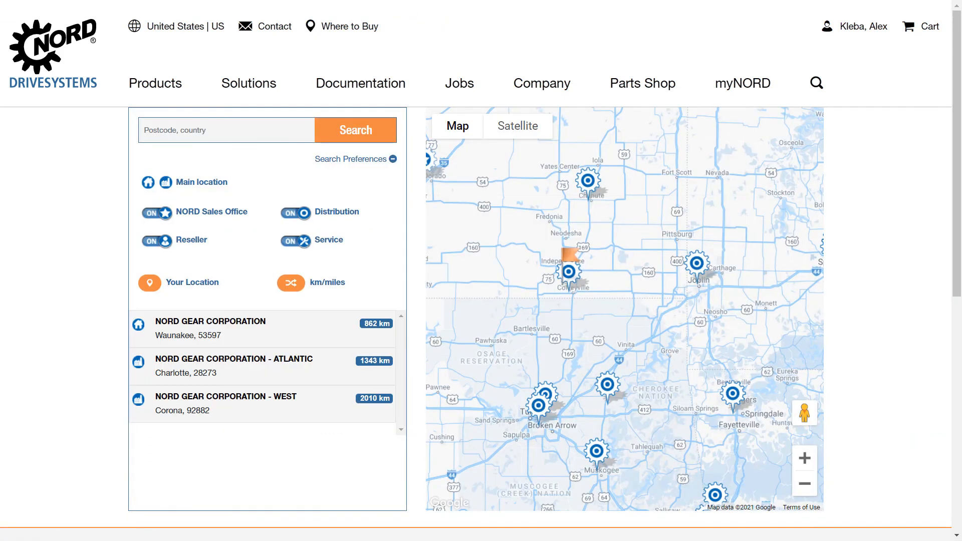
pyautogui.write('da')
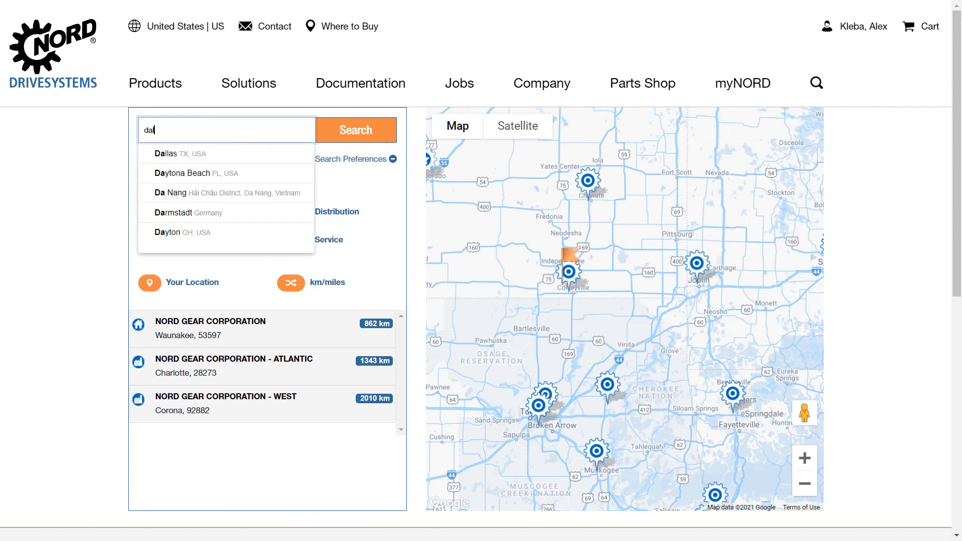
pyautogui.click(182, 153)
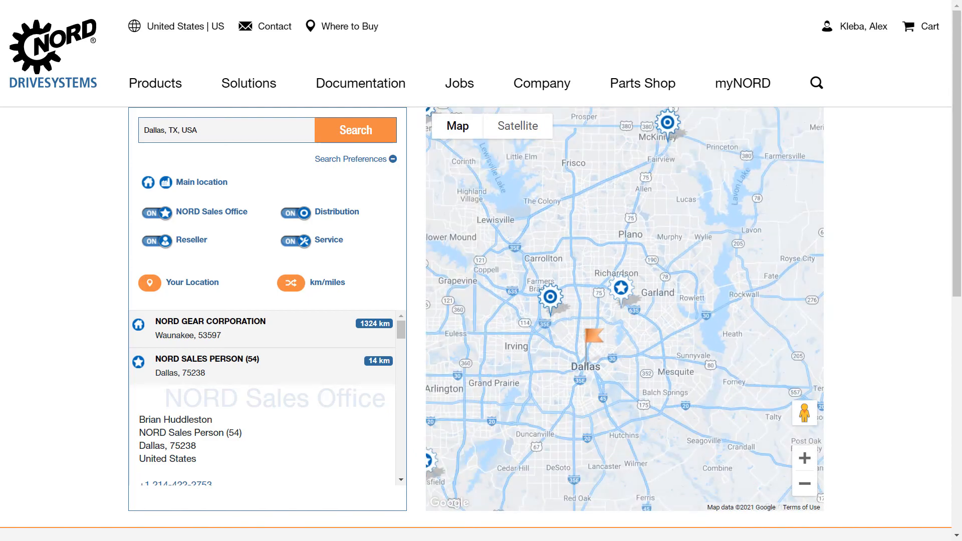
pyautogui.click(592, 337)
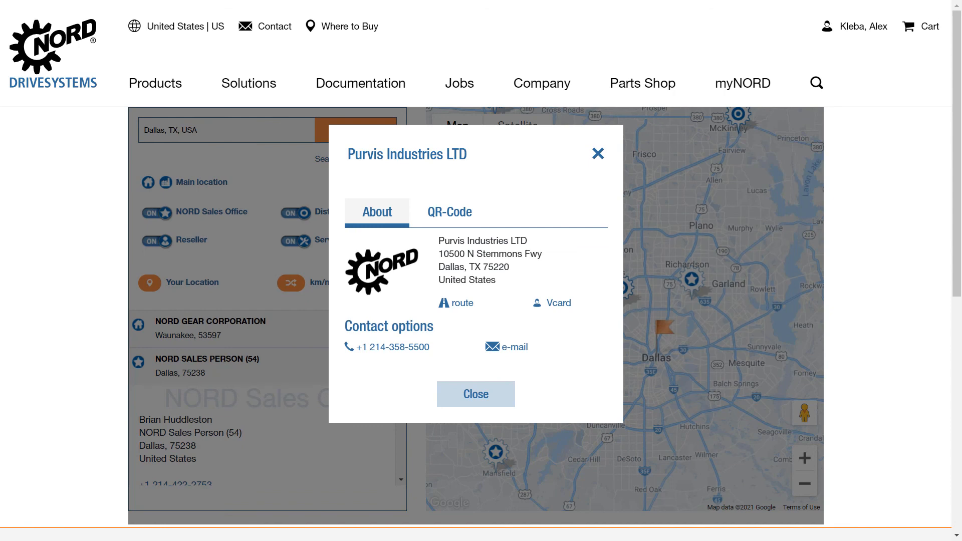
pyautogui.moveTo(475, 394)
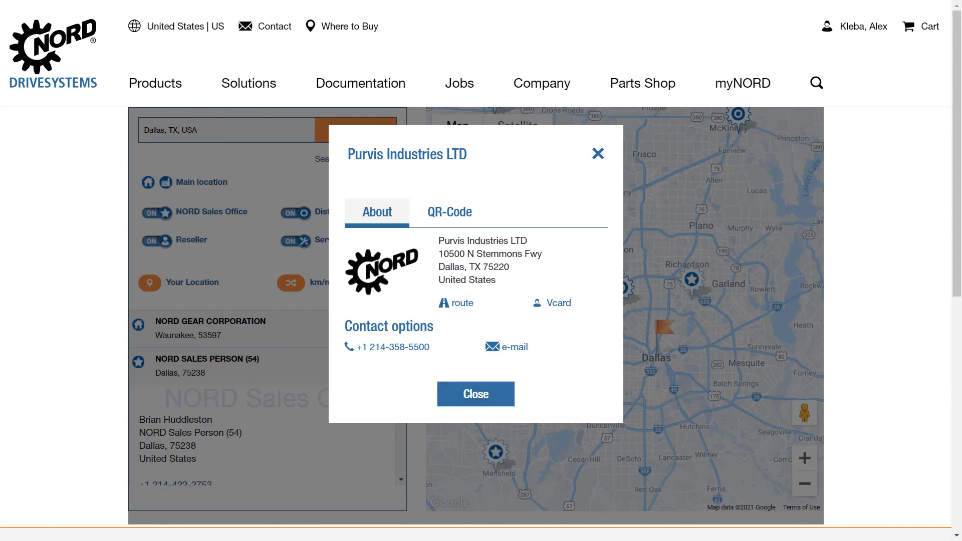